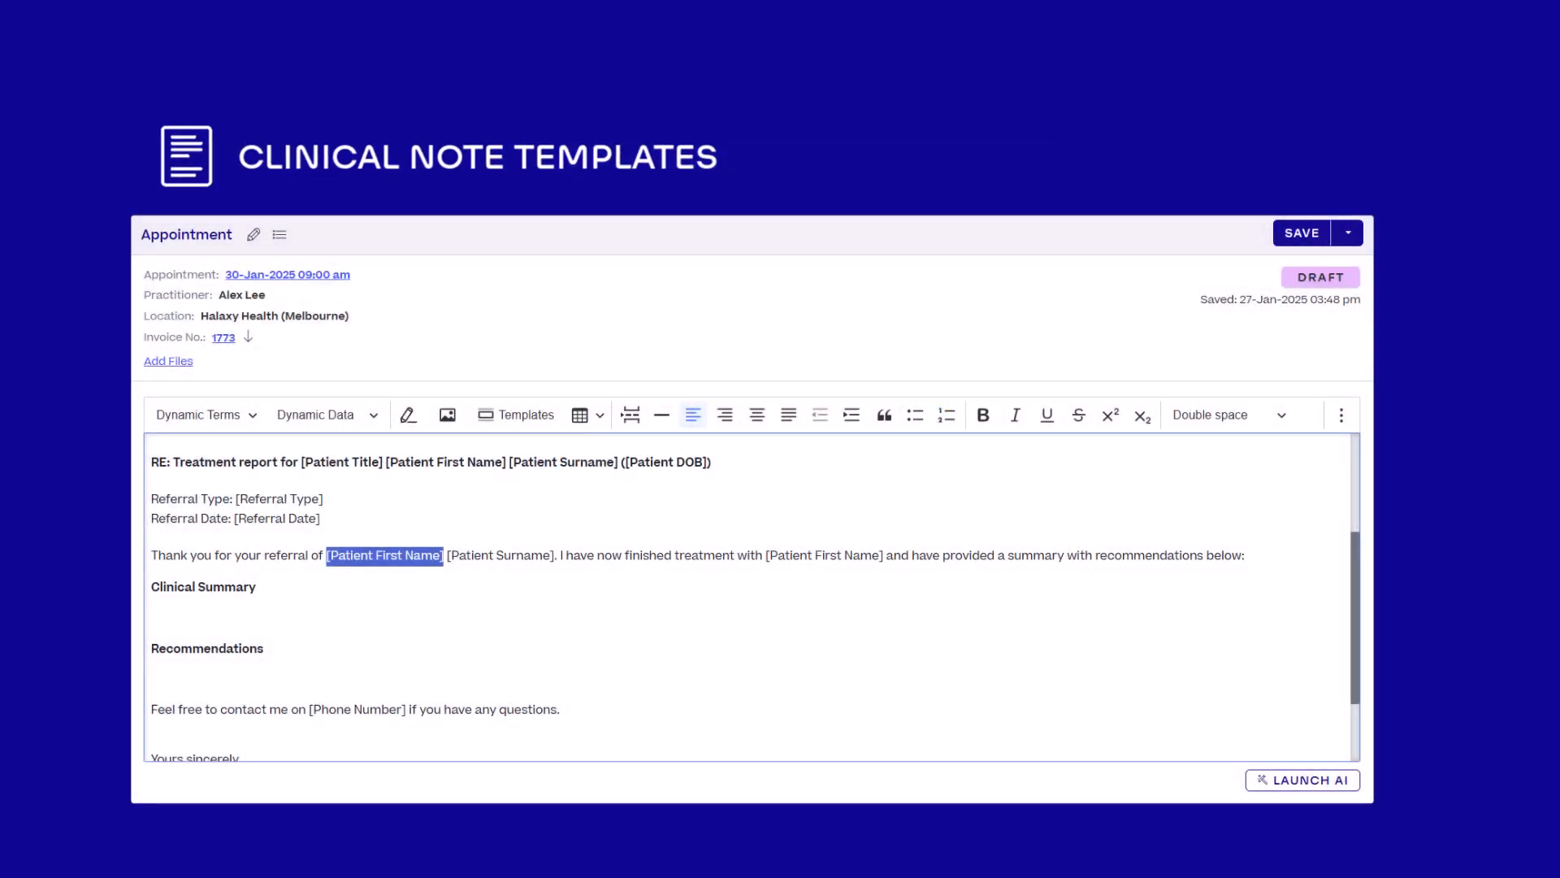
Write that [Patient First Name] has been responding well and that sessions will continue with observation.
type("[Patient First Name] has been responding well to treatment.")
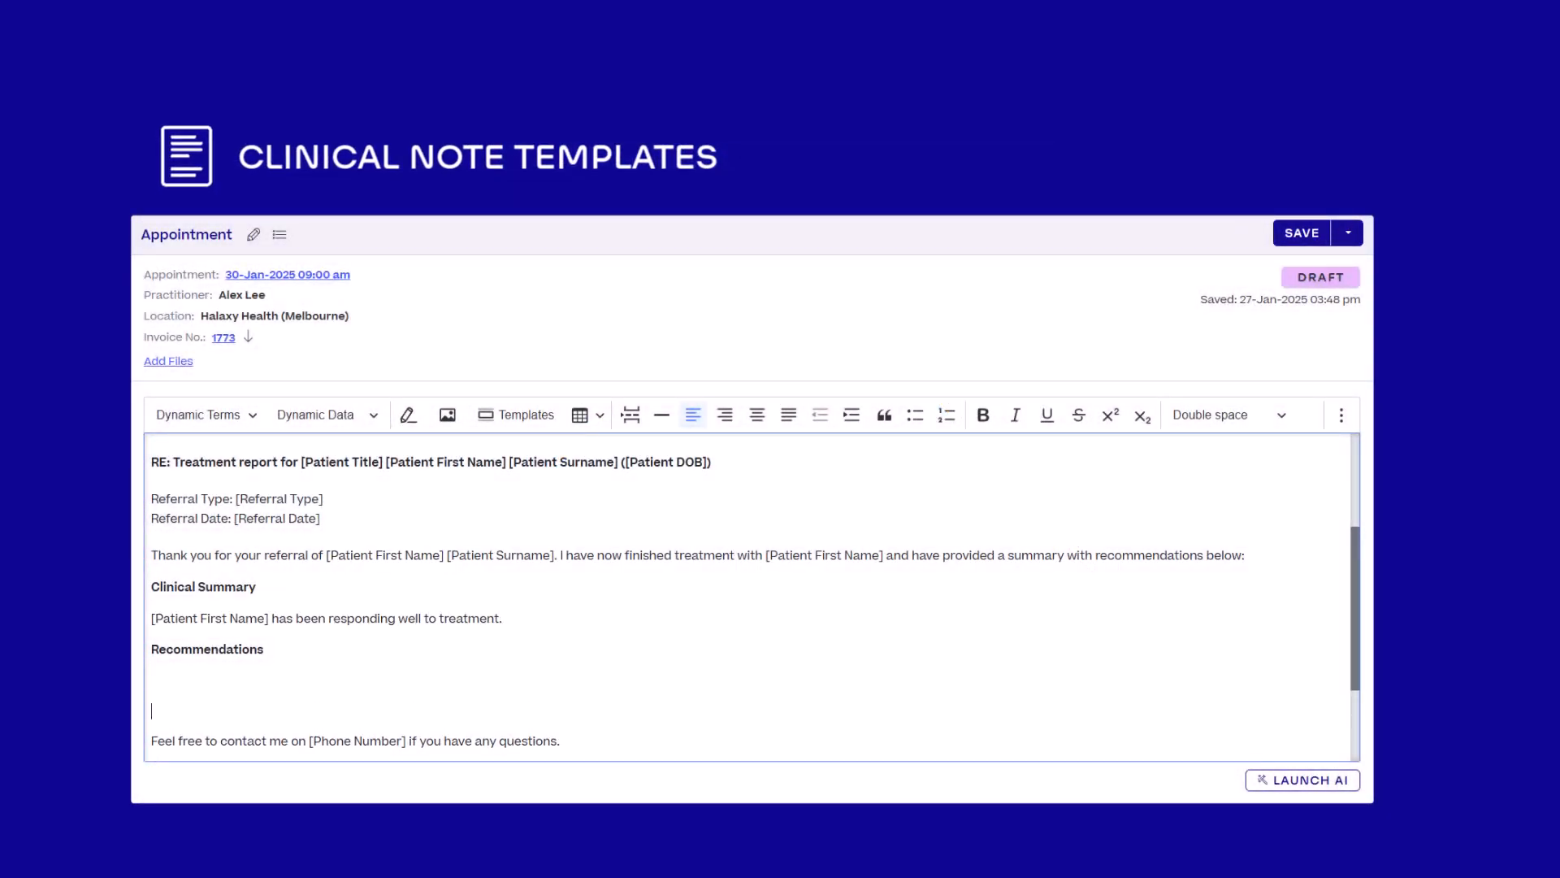
type("We will continue with our sessions and")
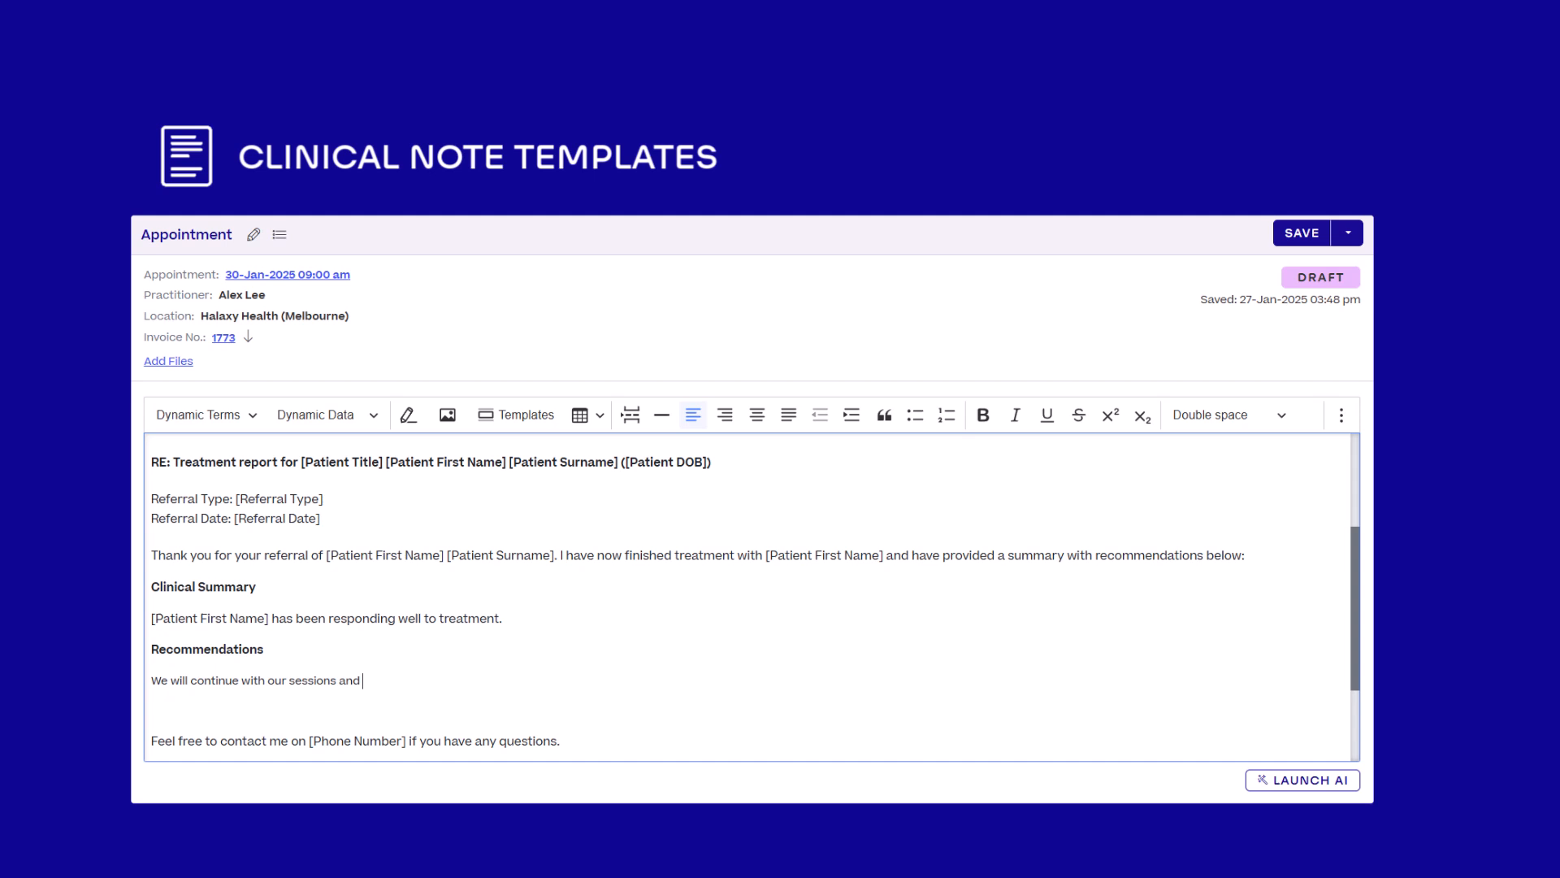
type("observe.")
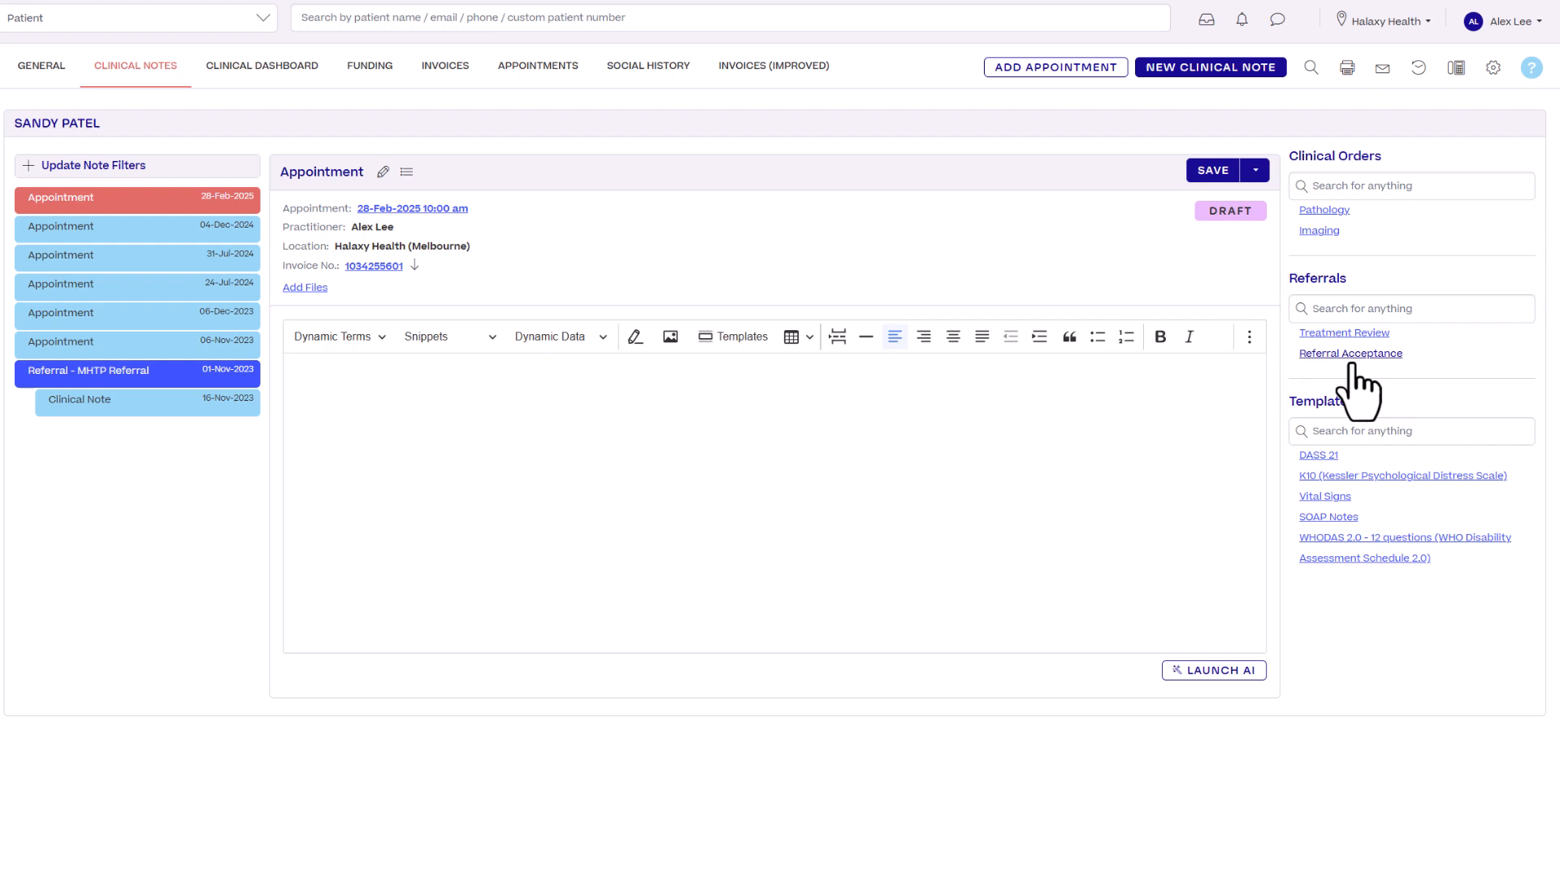
Load the Referral Acceptance template into the note and publish it with signature.
left_click(1350, 352)
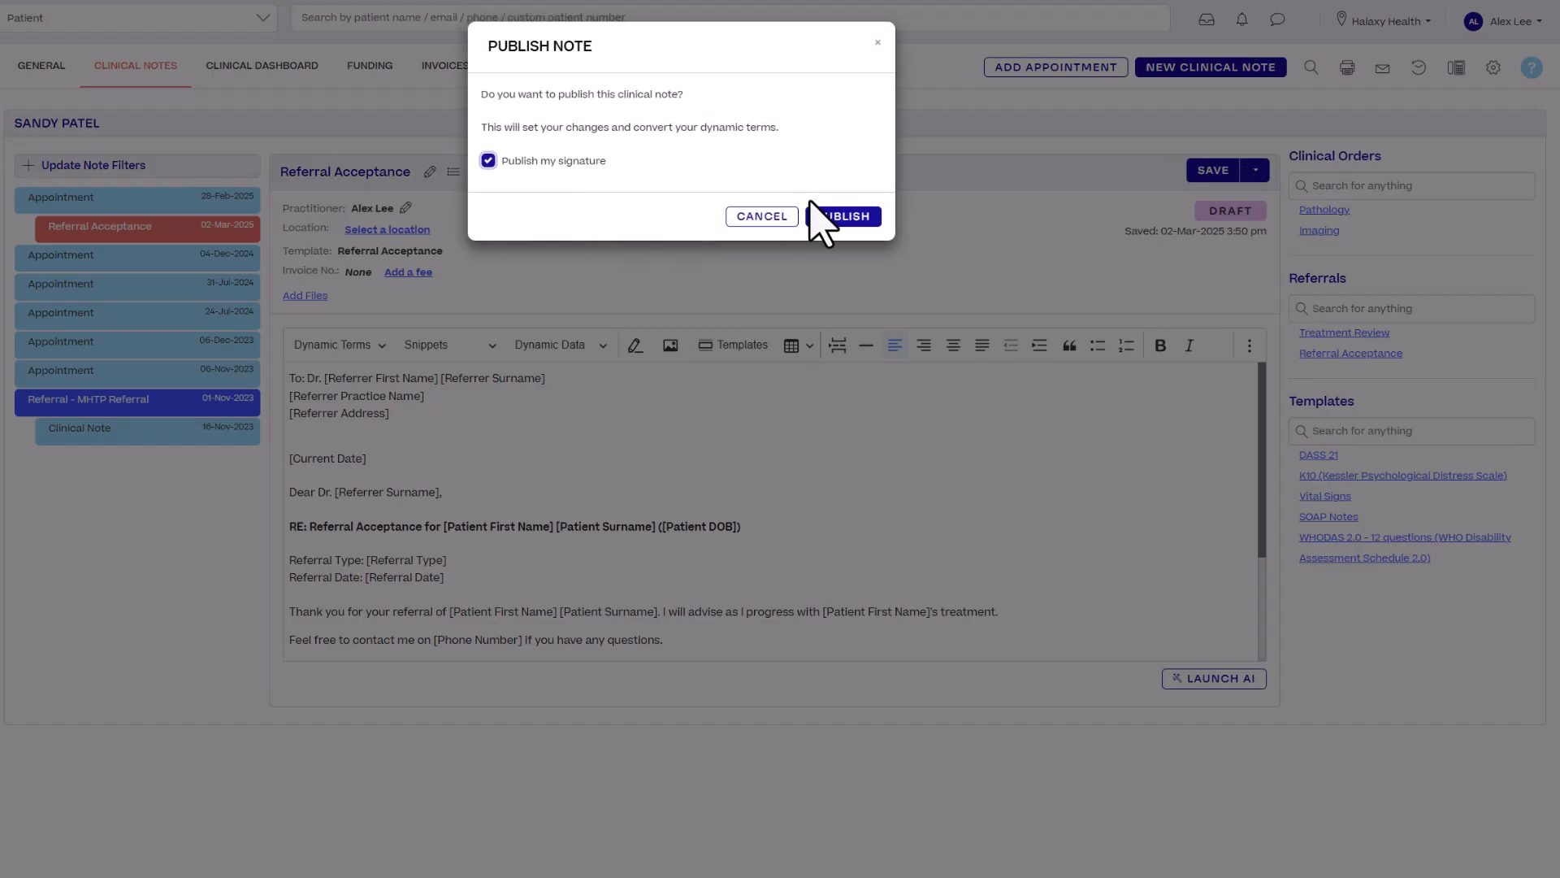
left_click(845, 214)
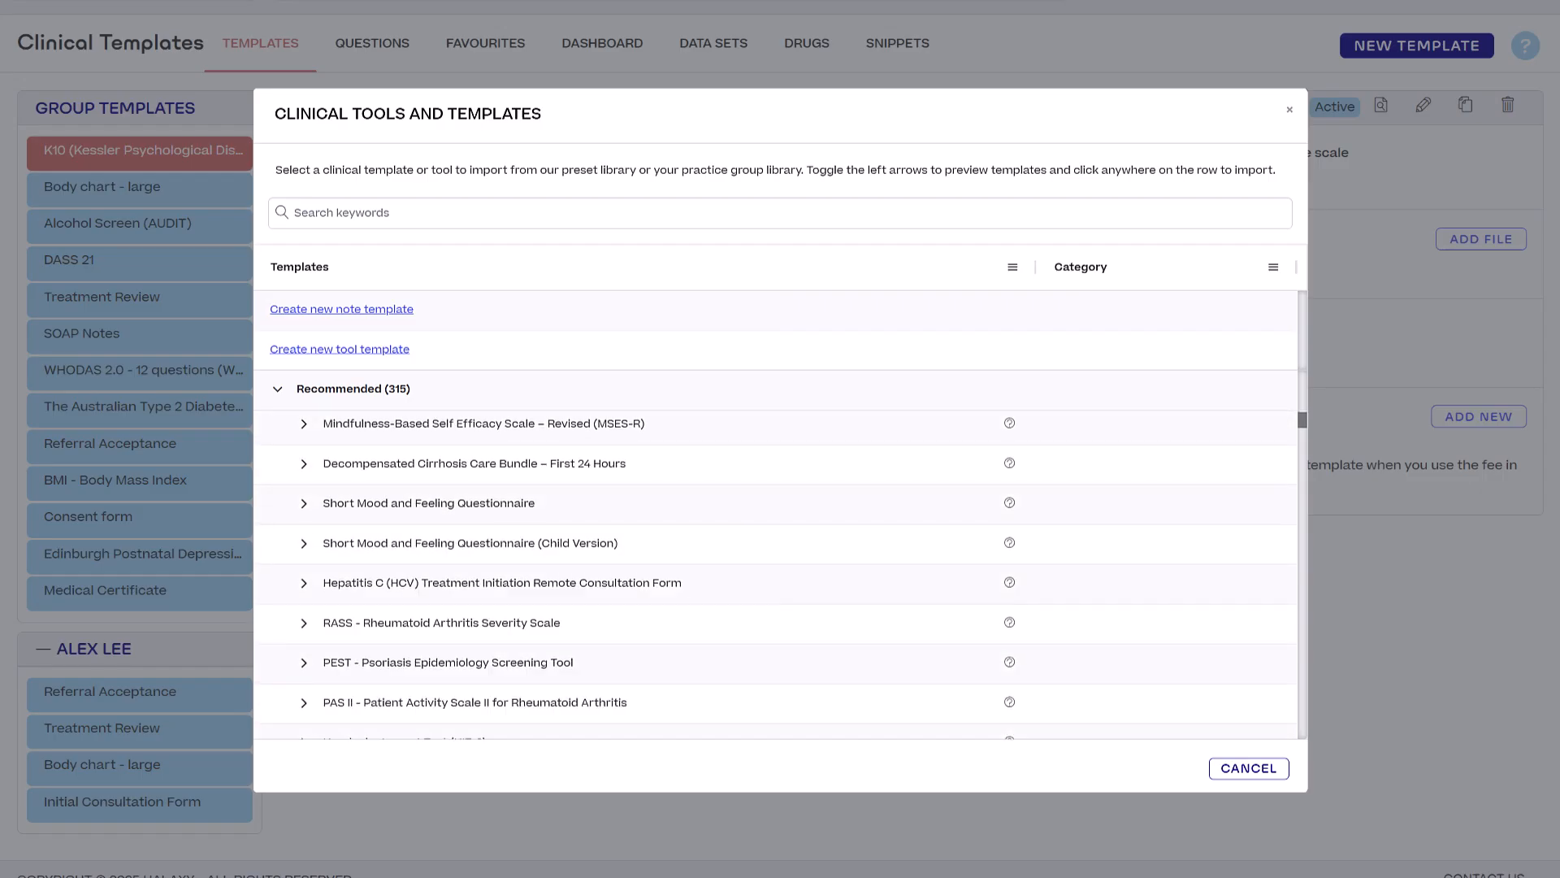
Browse the Recommended templates list and select an entry from it.
scroll("down", 3)
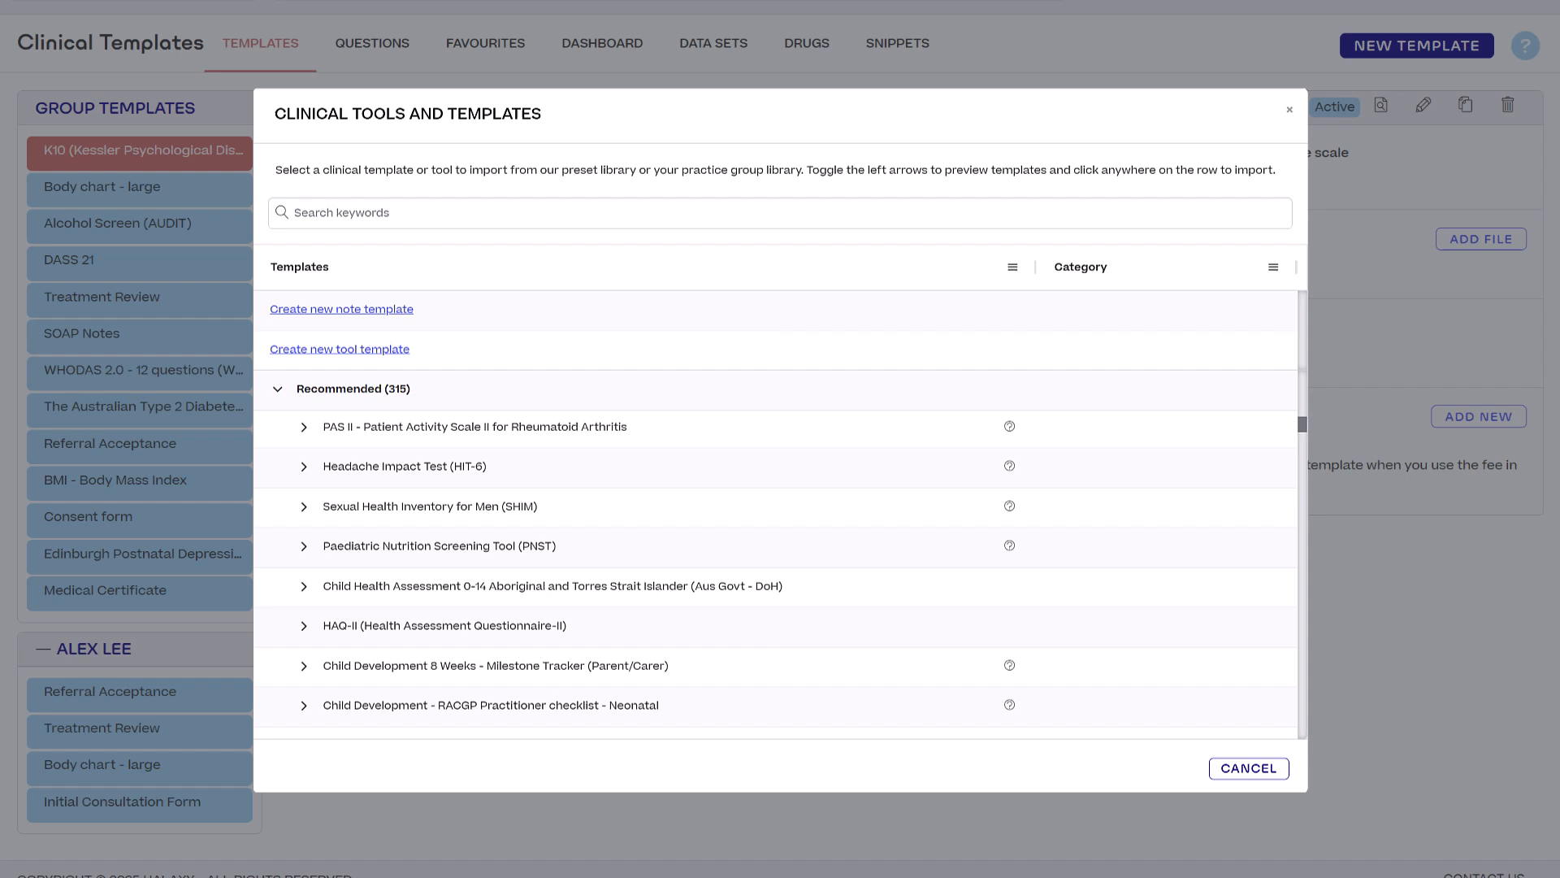
scroll("down", 3)
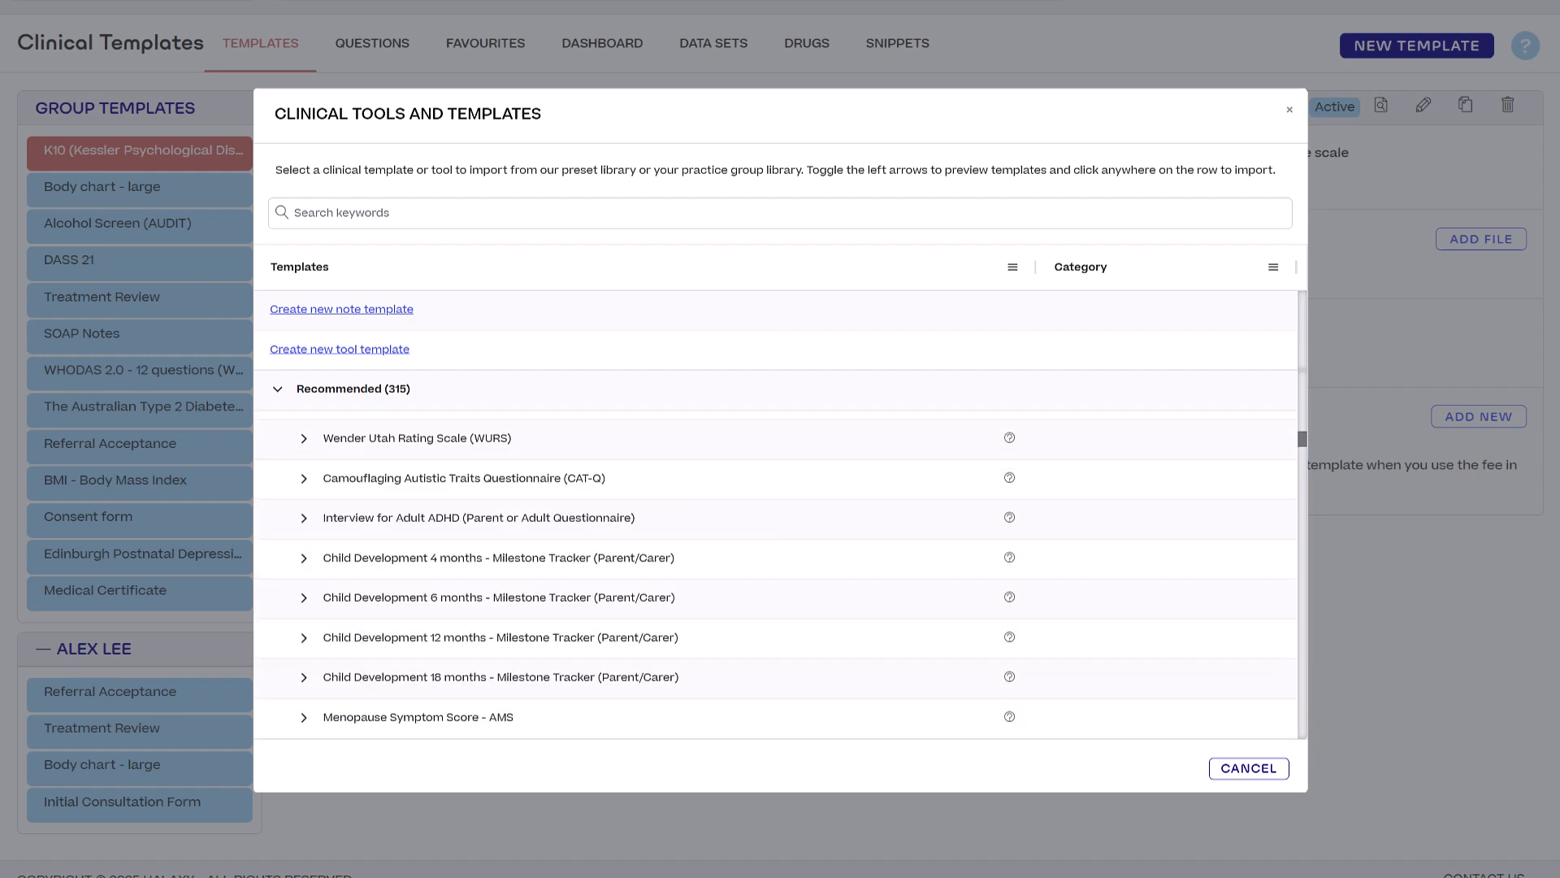
left_click(1248, 768)
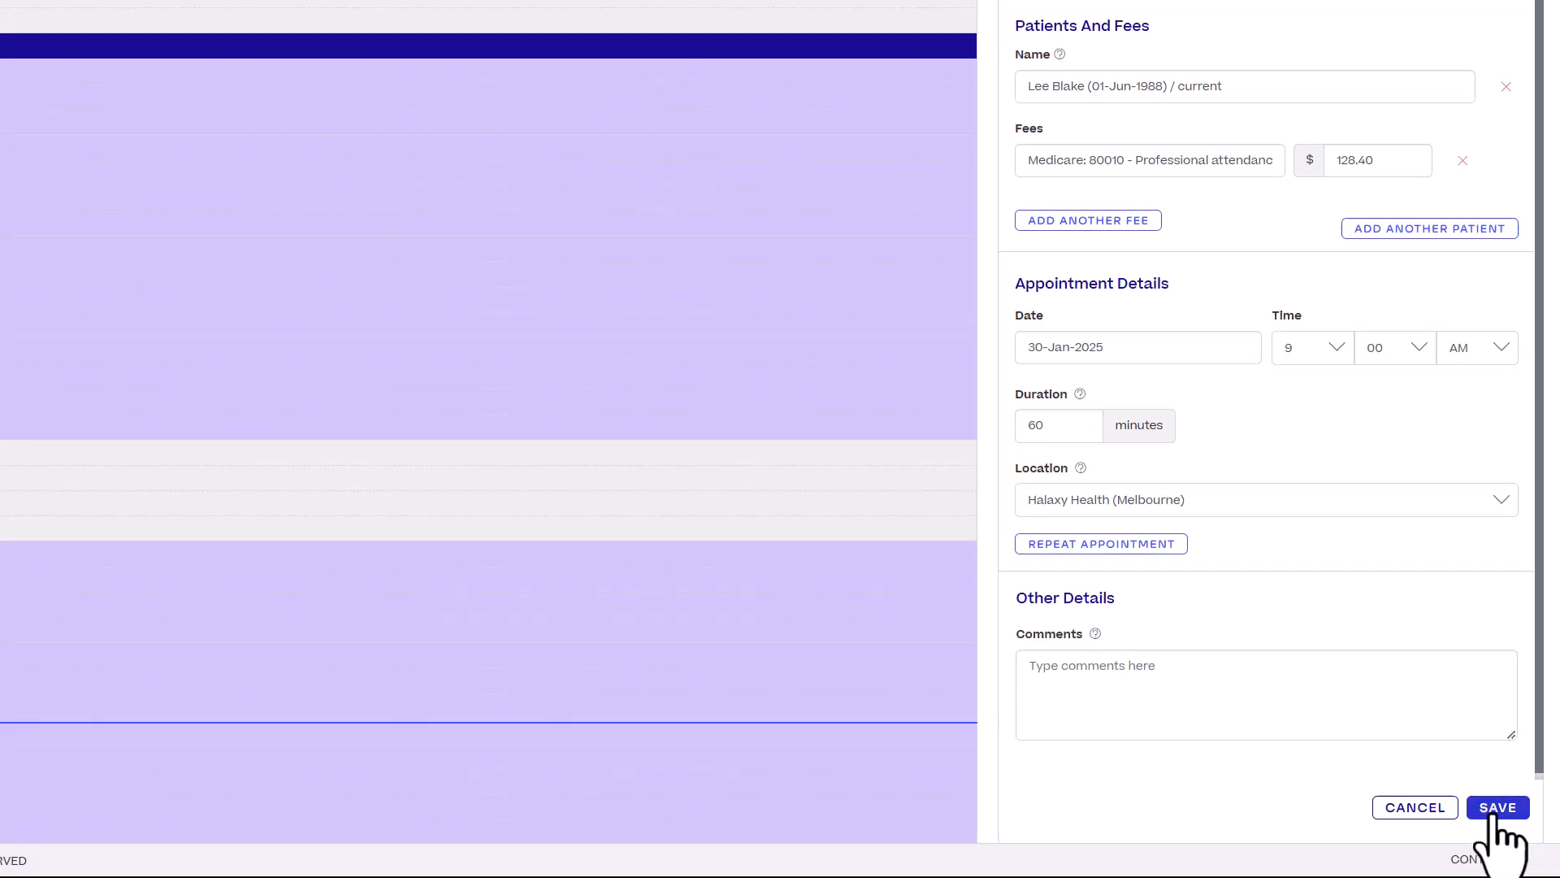
Save the 30-Jan-2025 9:00 AM Melbourne appointment and open its clinical notes.
left_click(1498, 806)
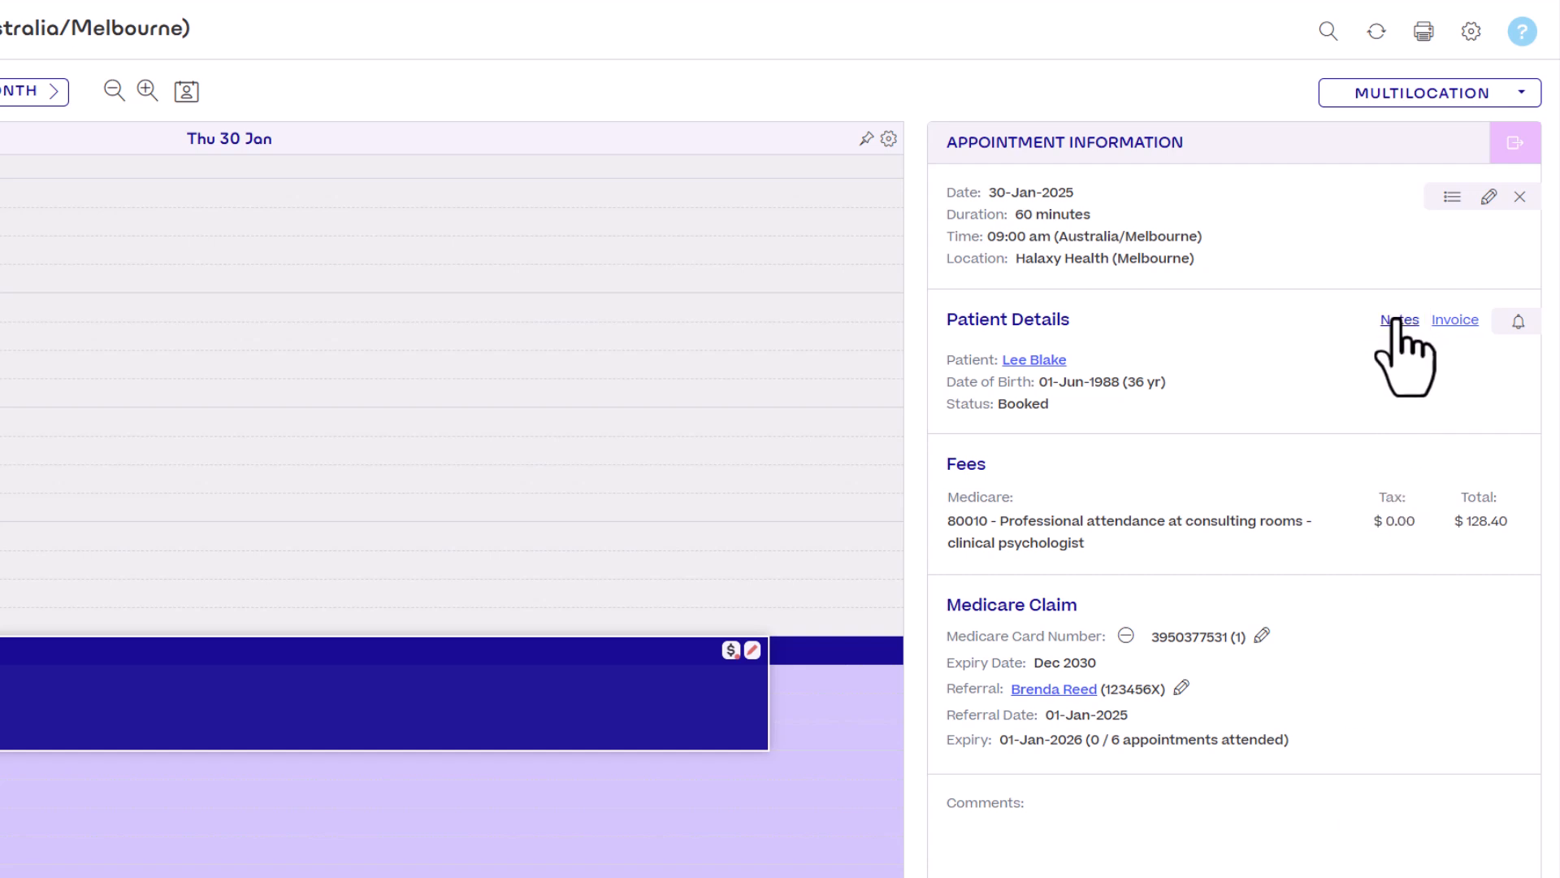
left_click(1398, 319)
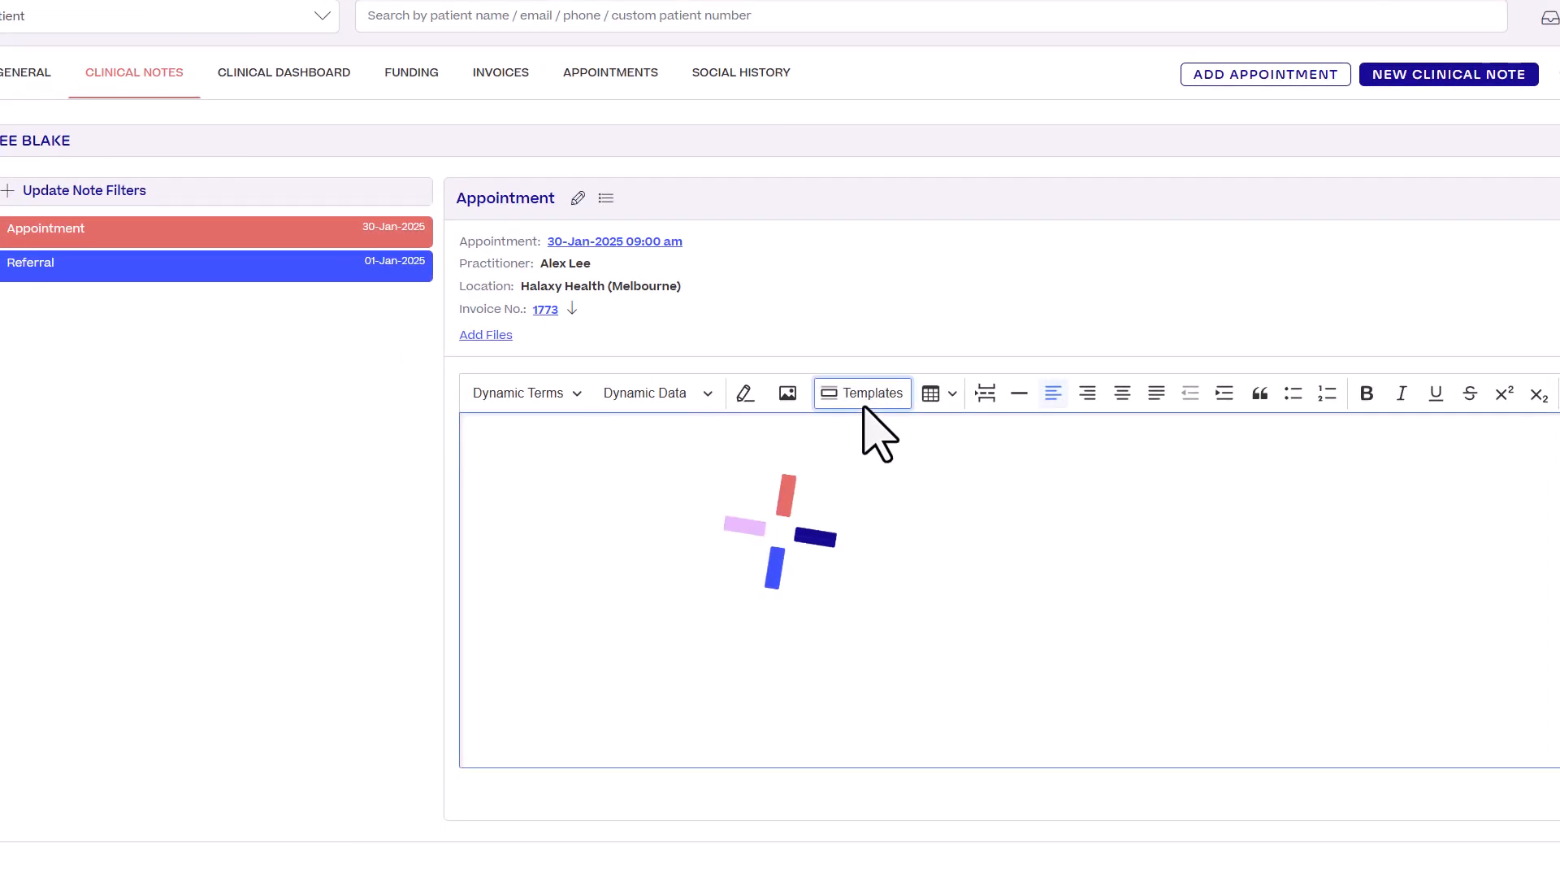
Preview Referral Acceptance in the templates library and search the keyword 'Review'.
left_click(864, 391)
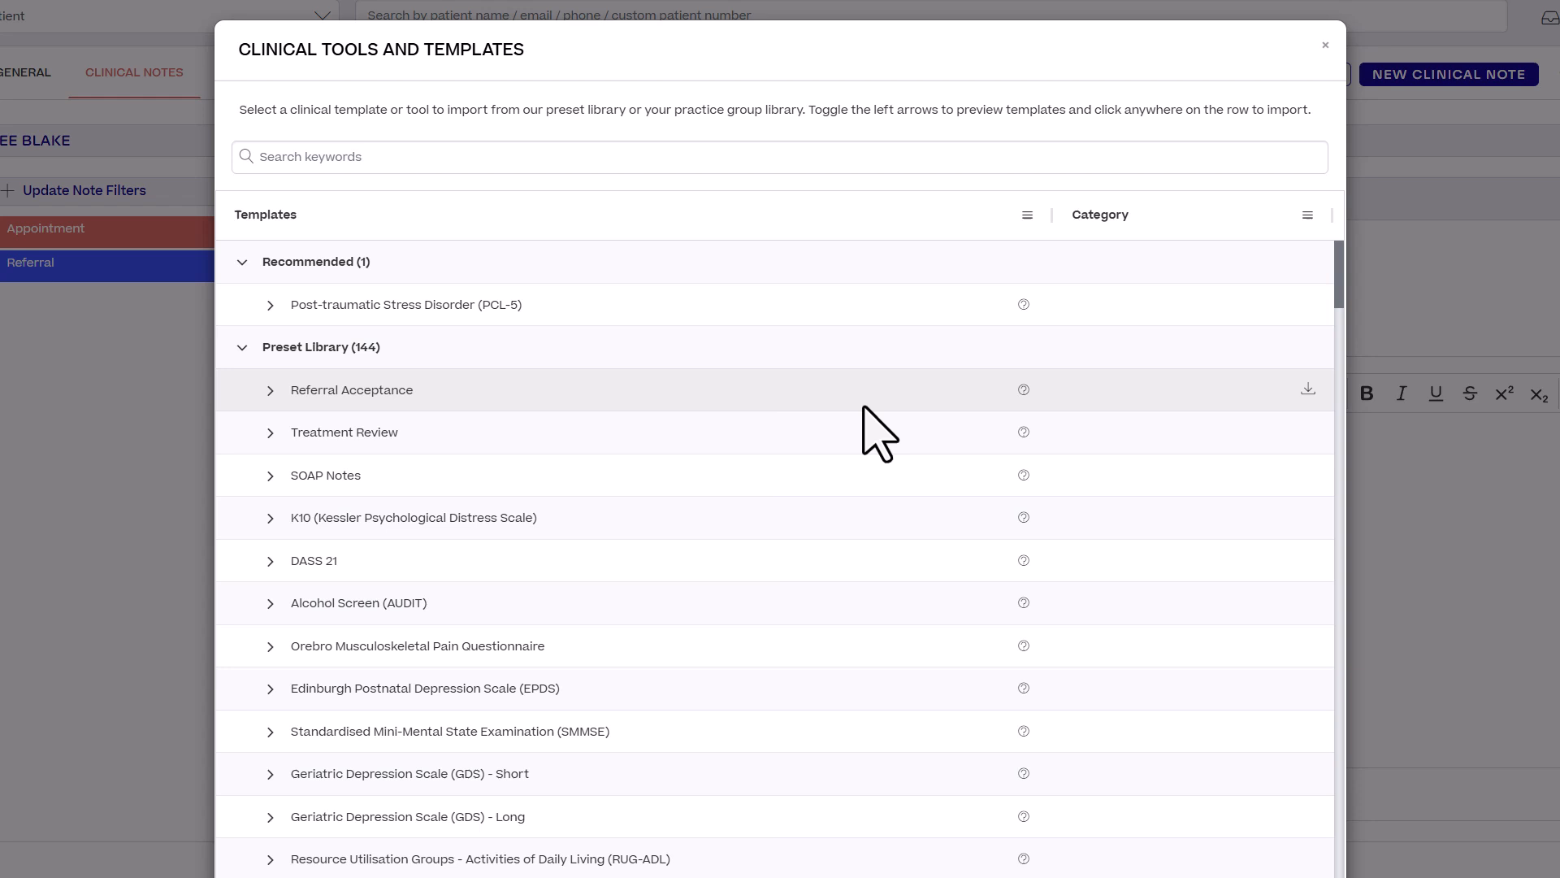
mouse_move(873, 444)
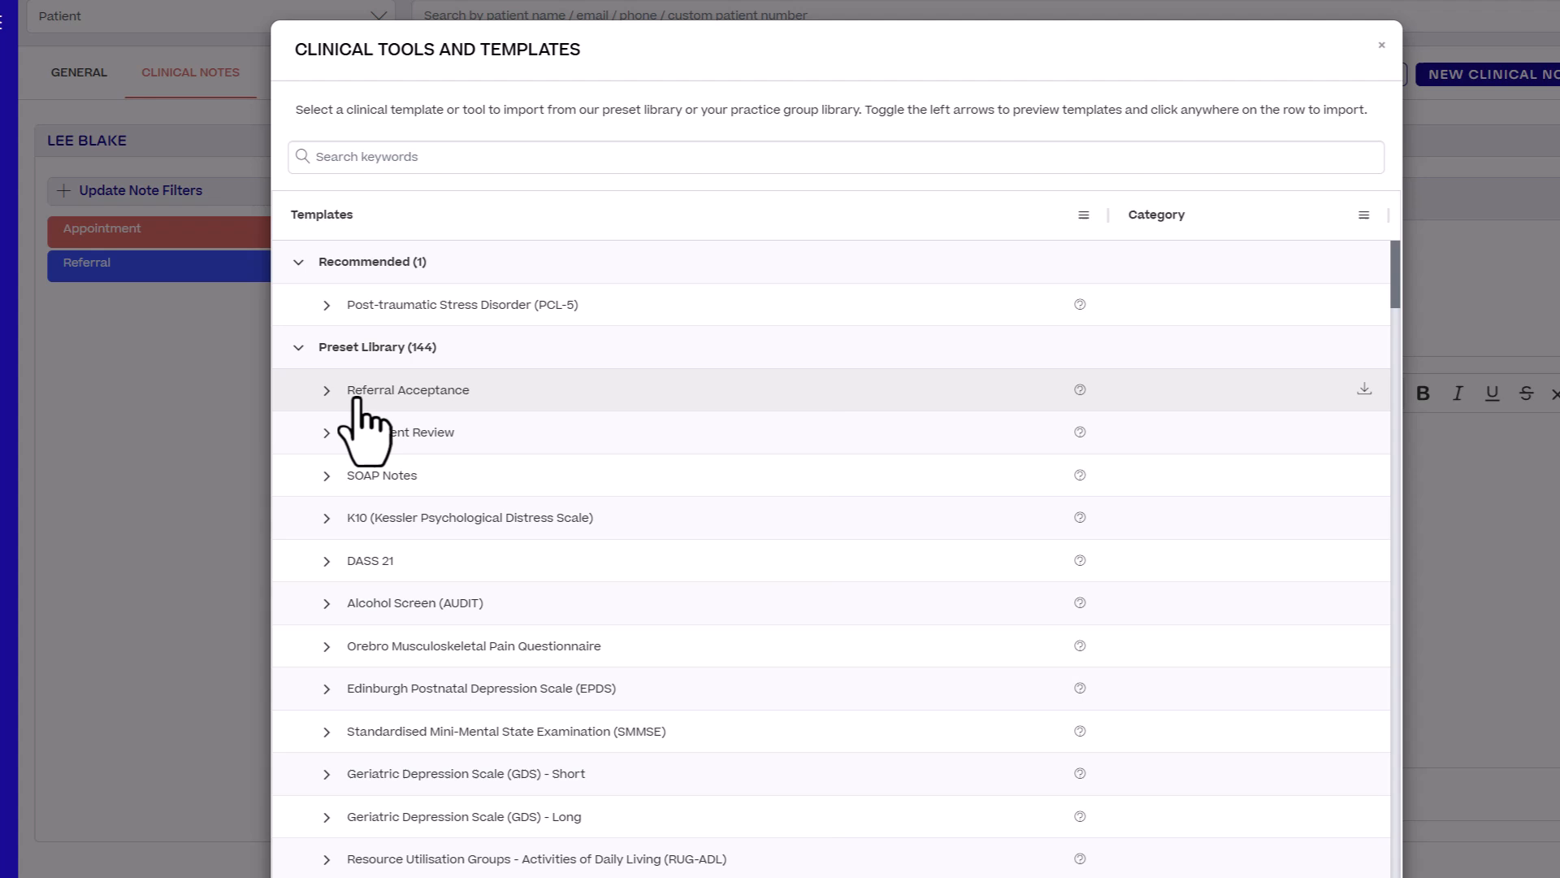
left_click(325, 390)
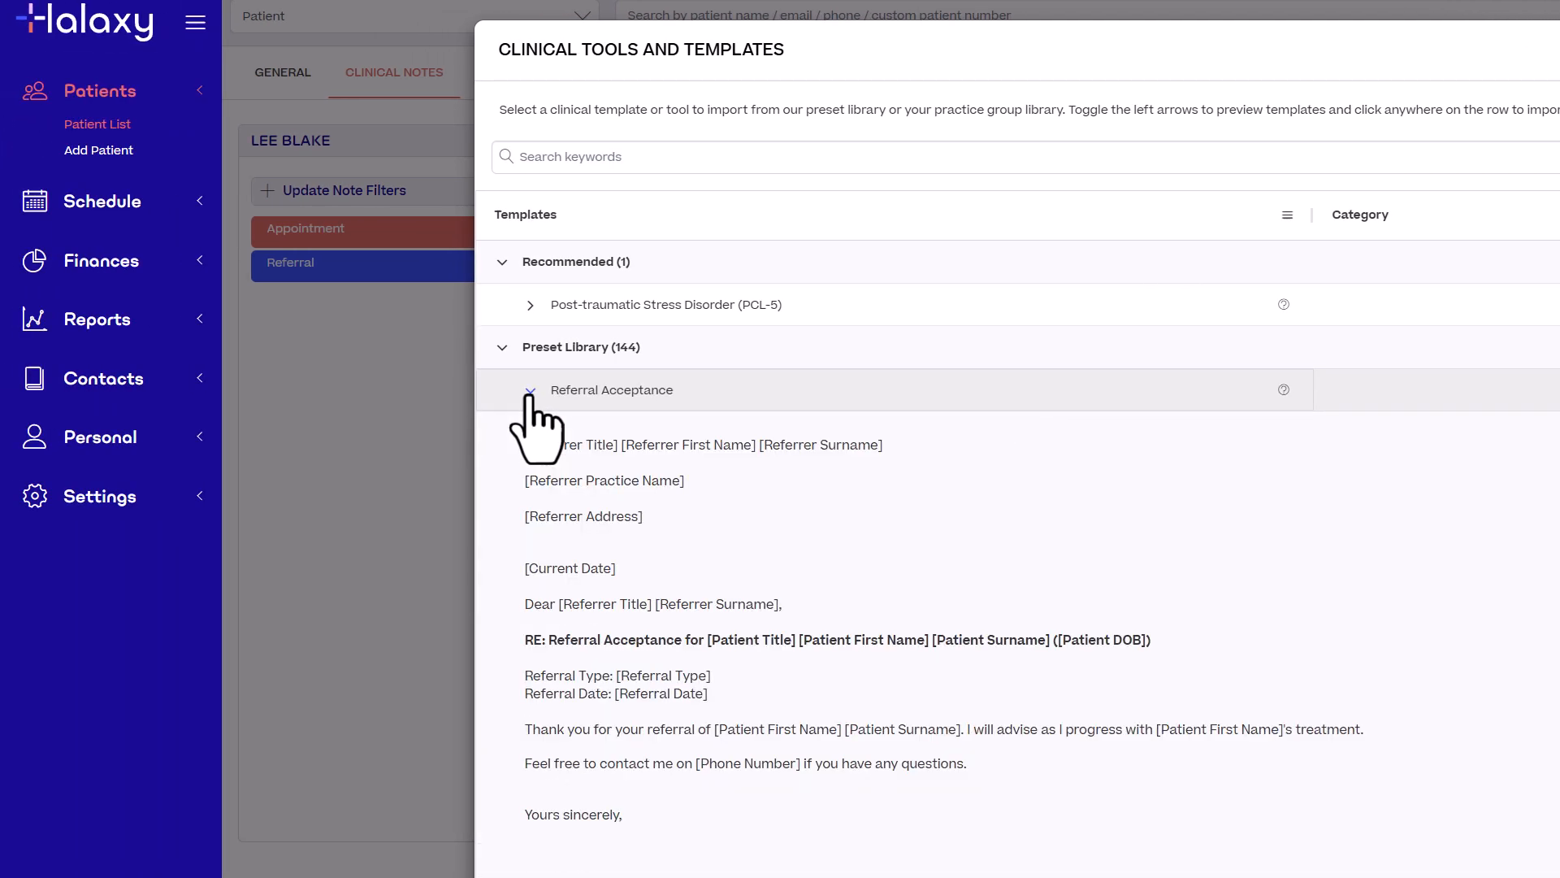
left_click(530, 390)
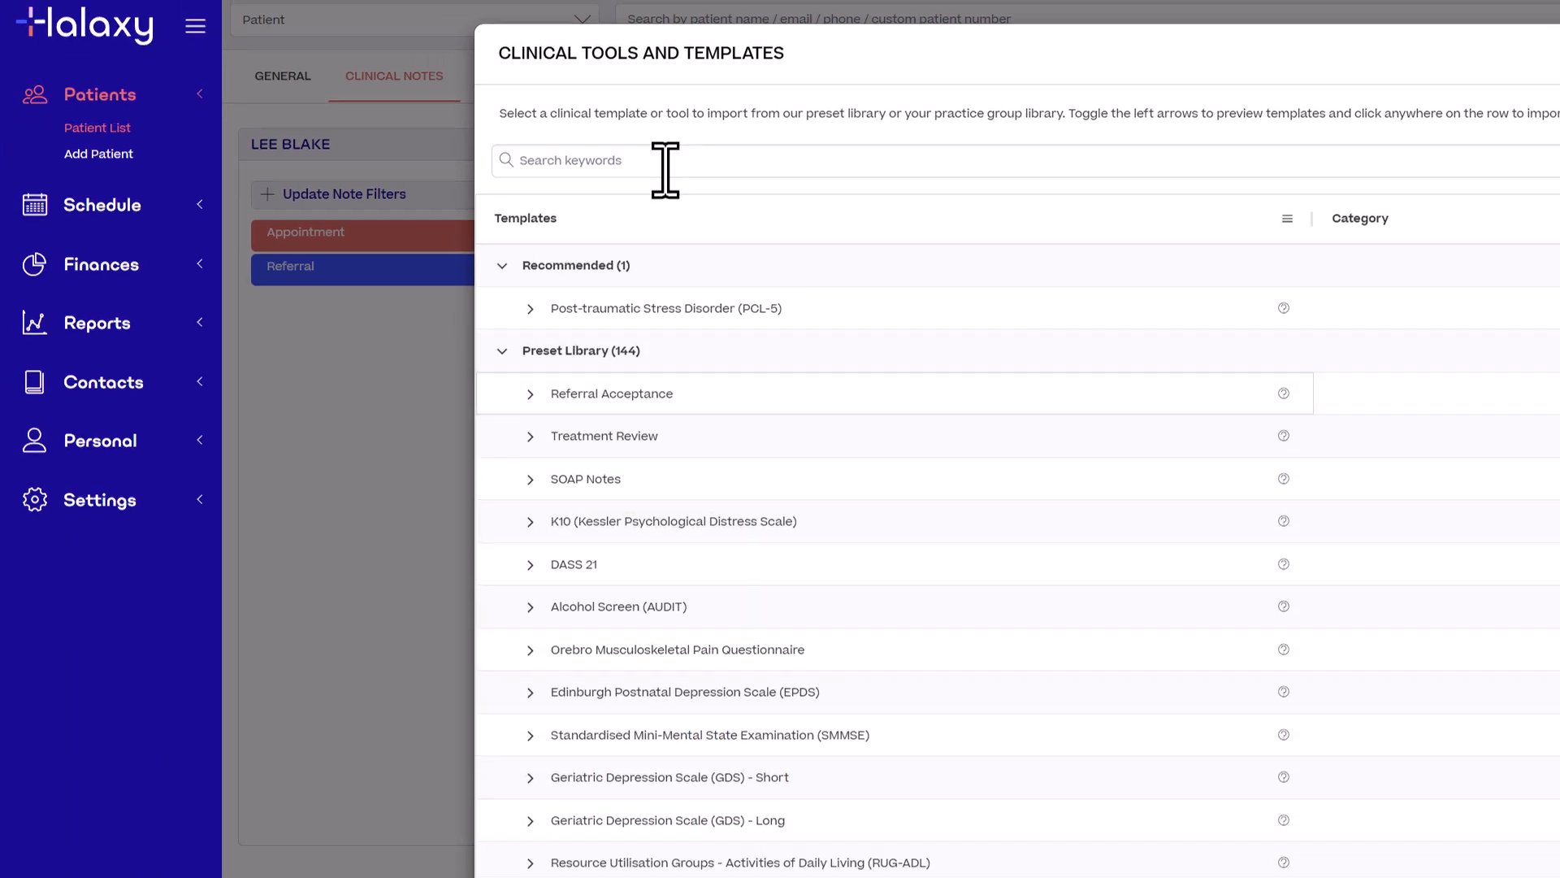
type("Review")
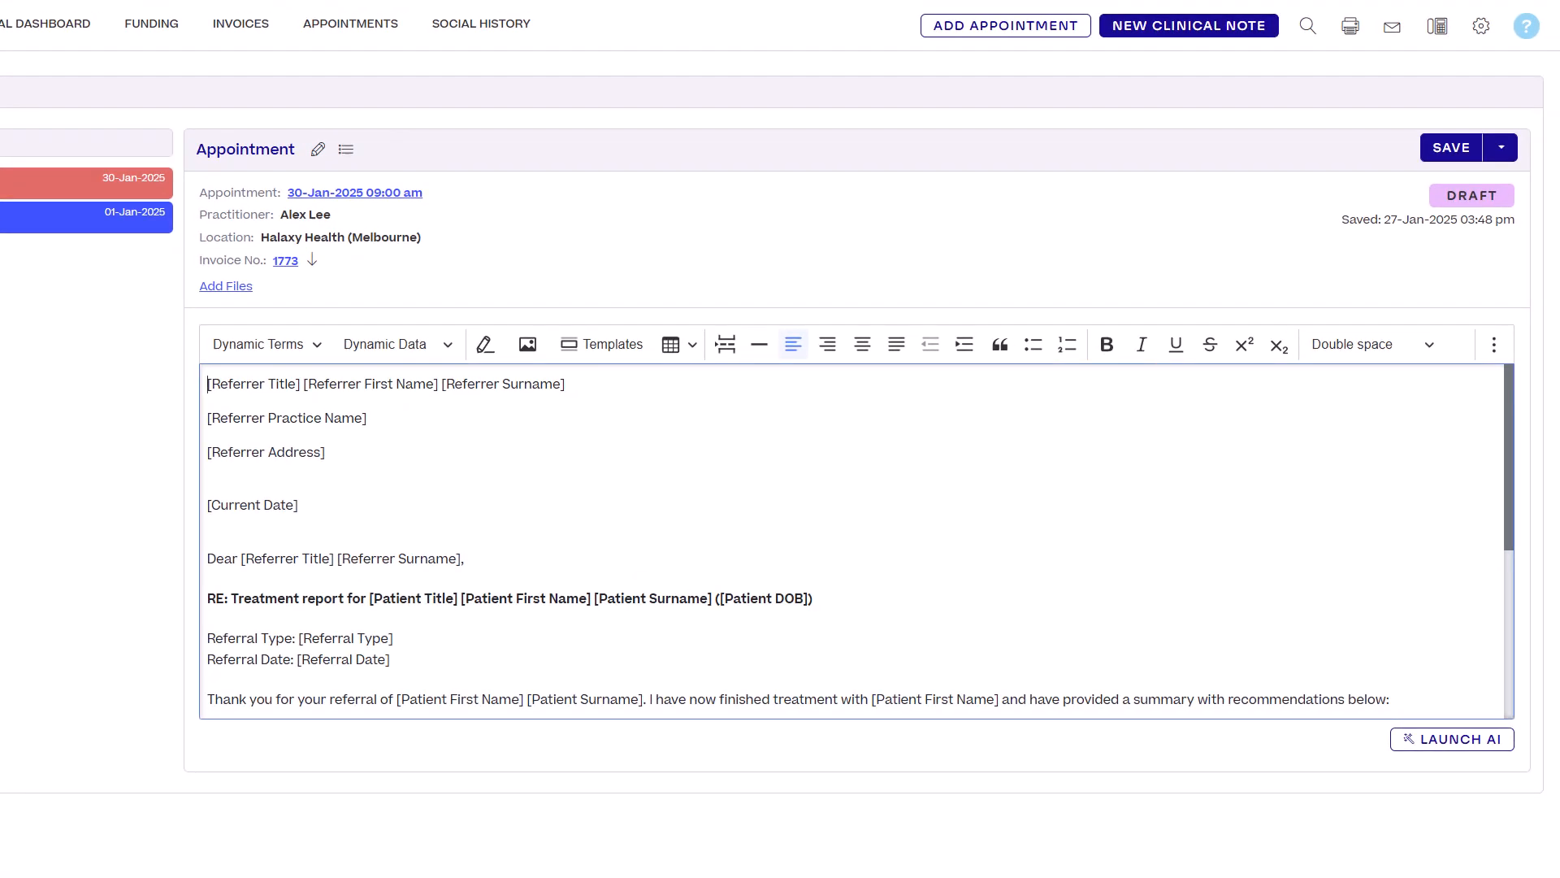
Complete the recommendation with 'sessions and observe.' and save the treatment report draft.
scroll("down", 3)
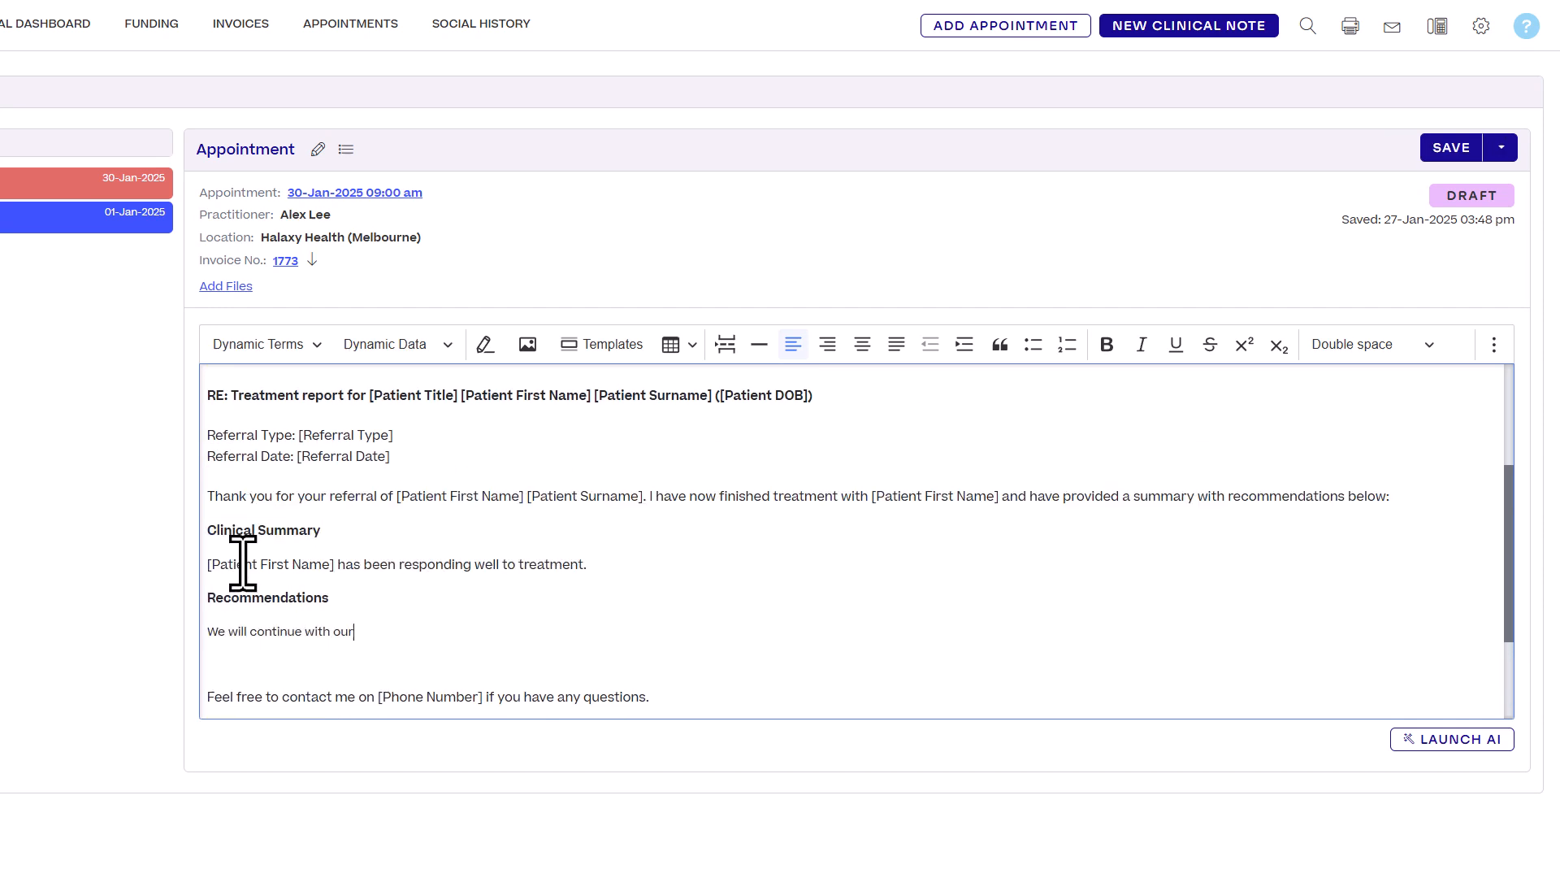
type("sessions and observe.")
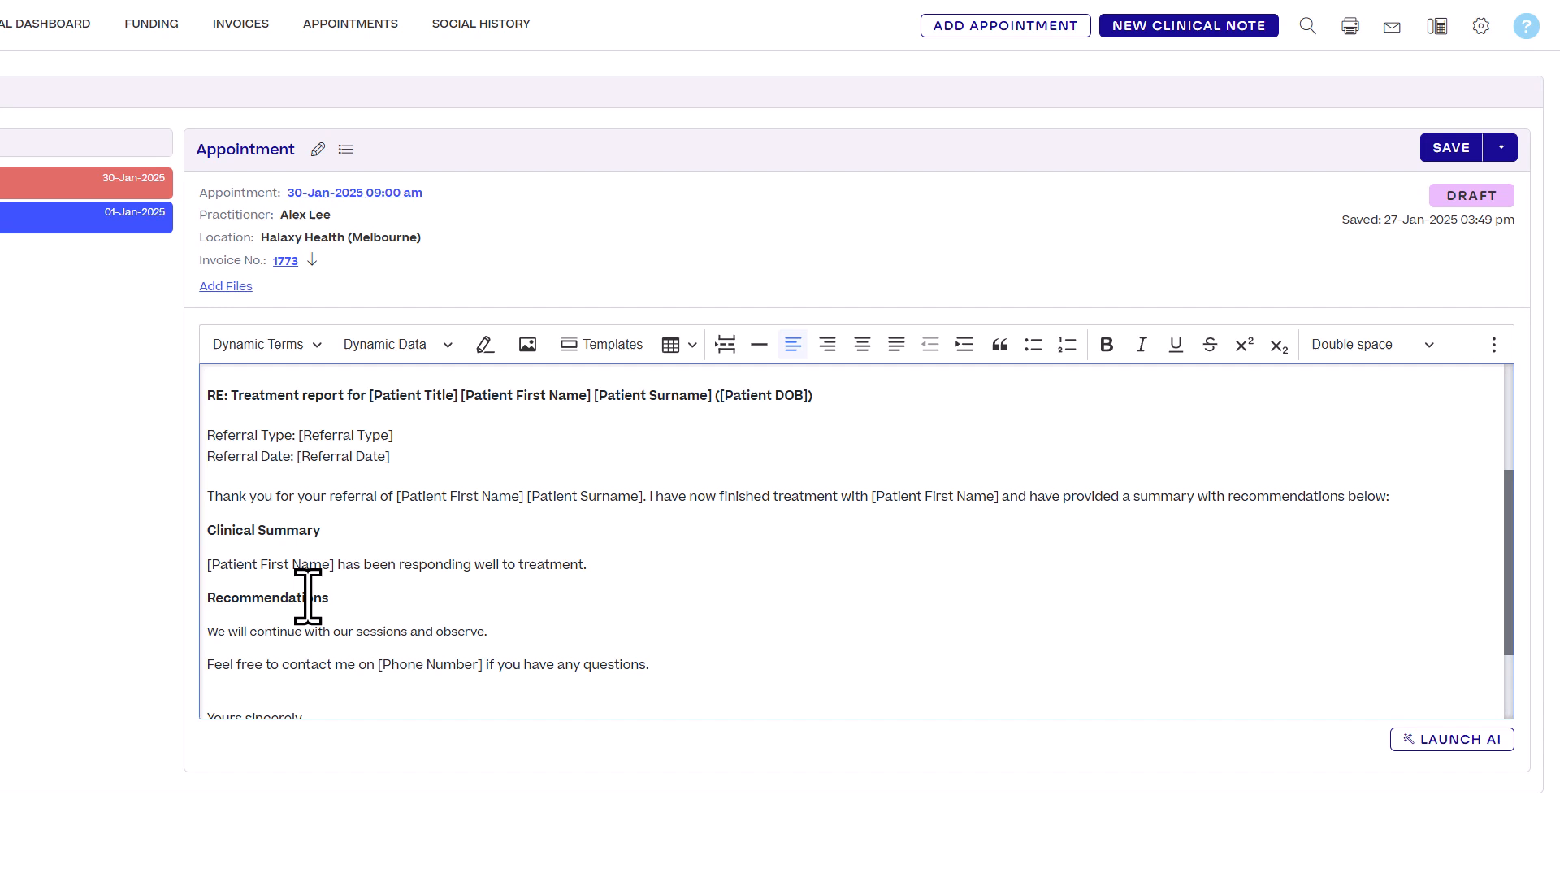
mouse_move(1323, 538)
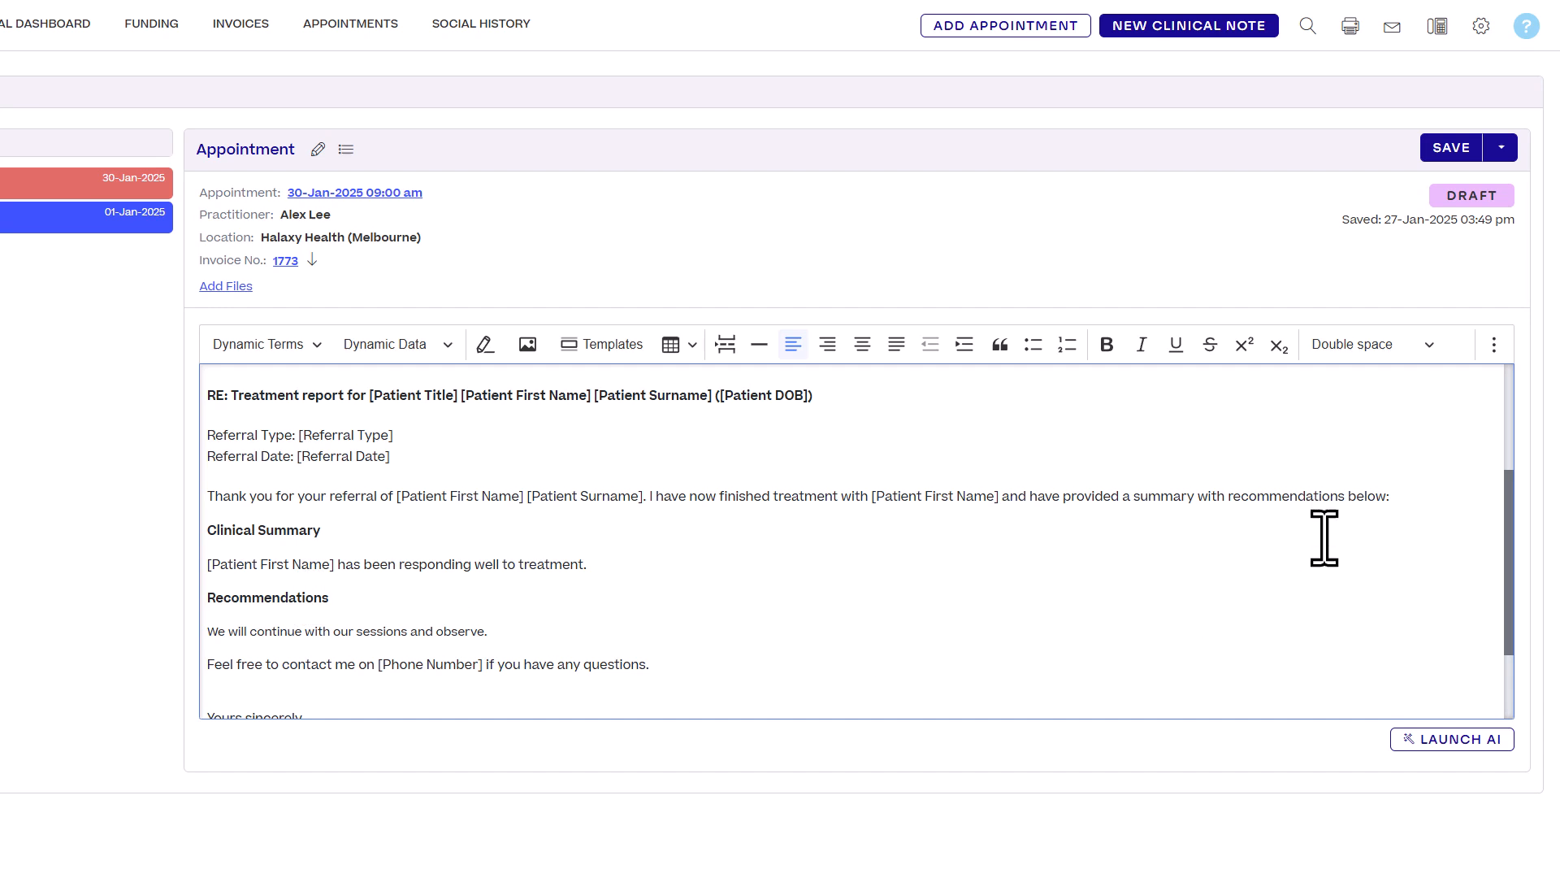
left_click(1451, 146)
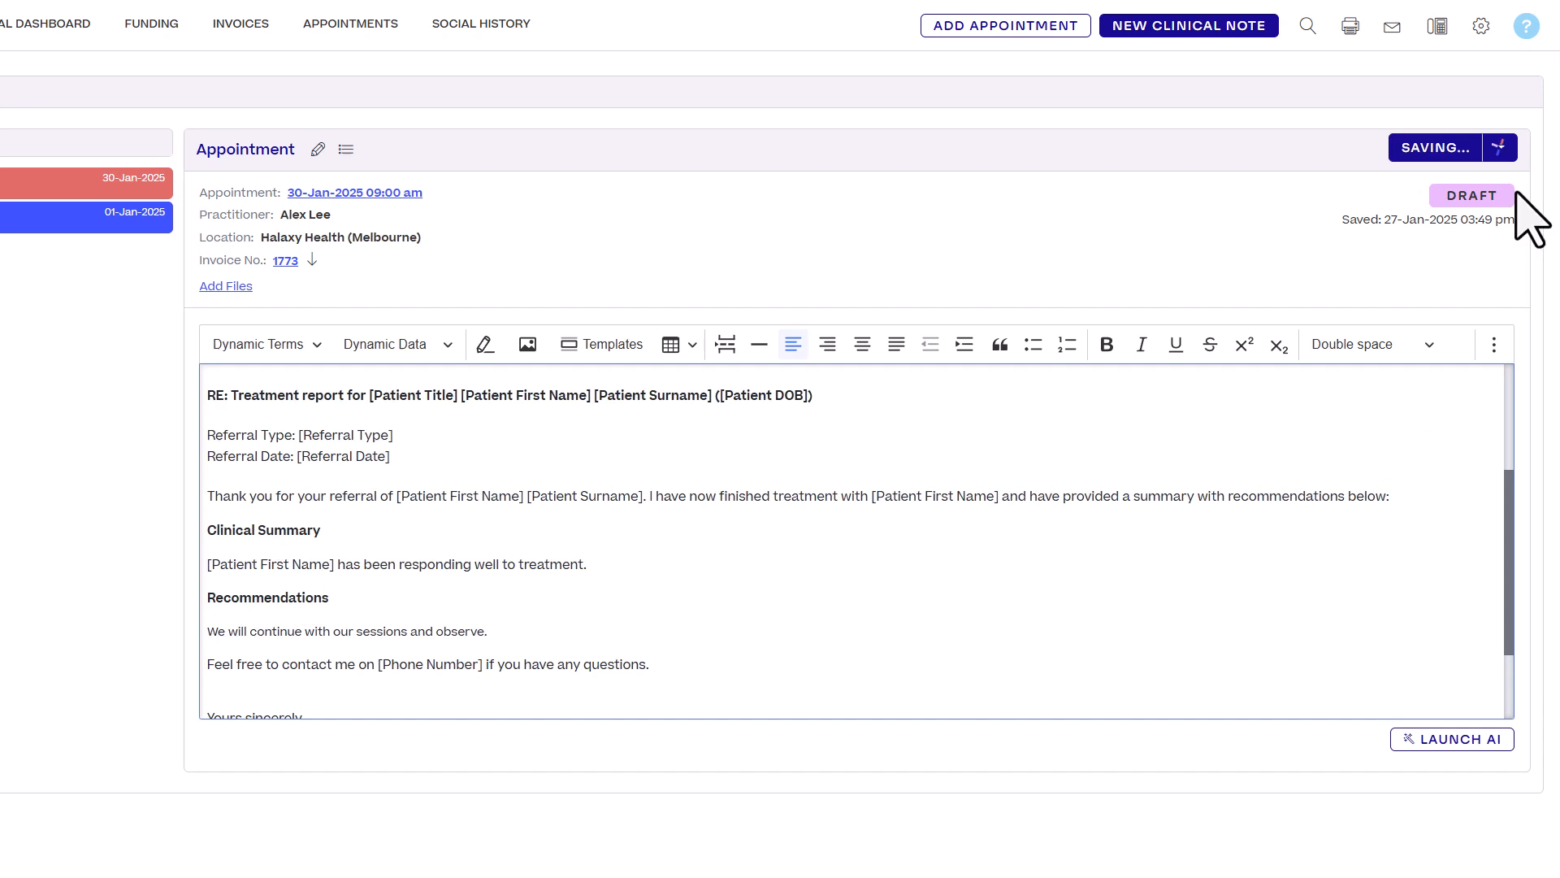
Publish the treatment report note and confirm publishing.
left_click(1500, 292)
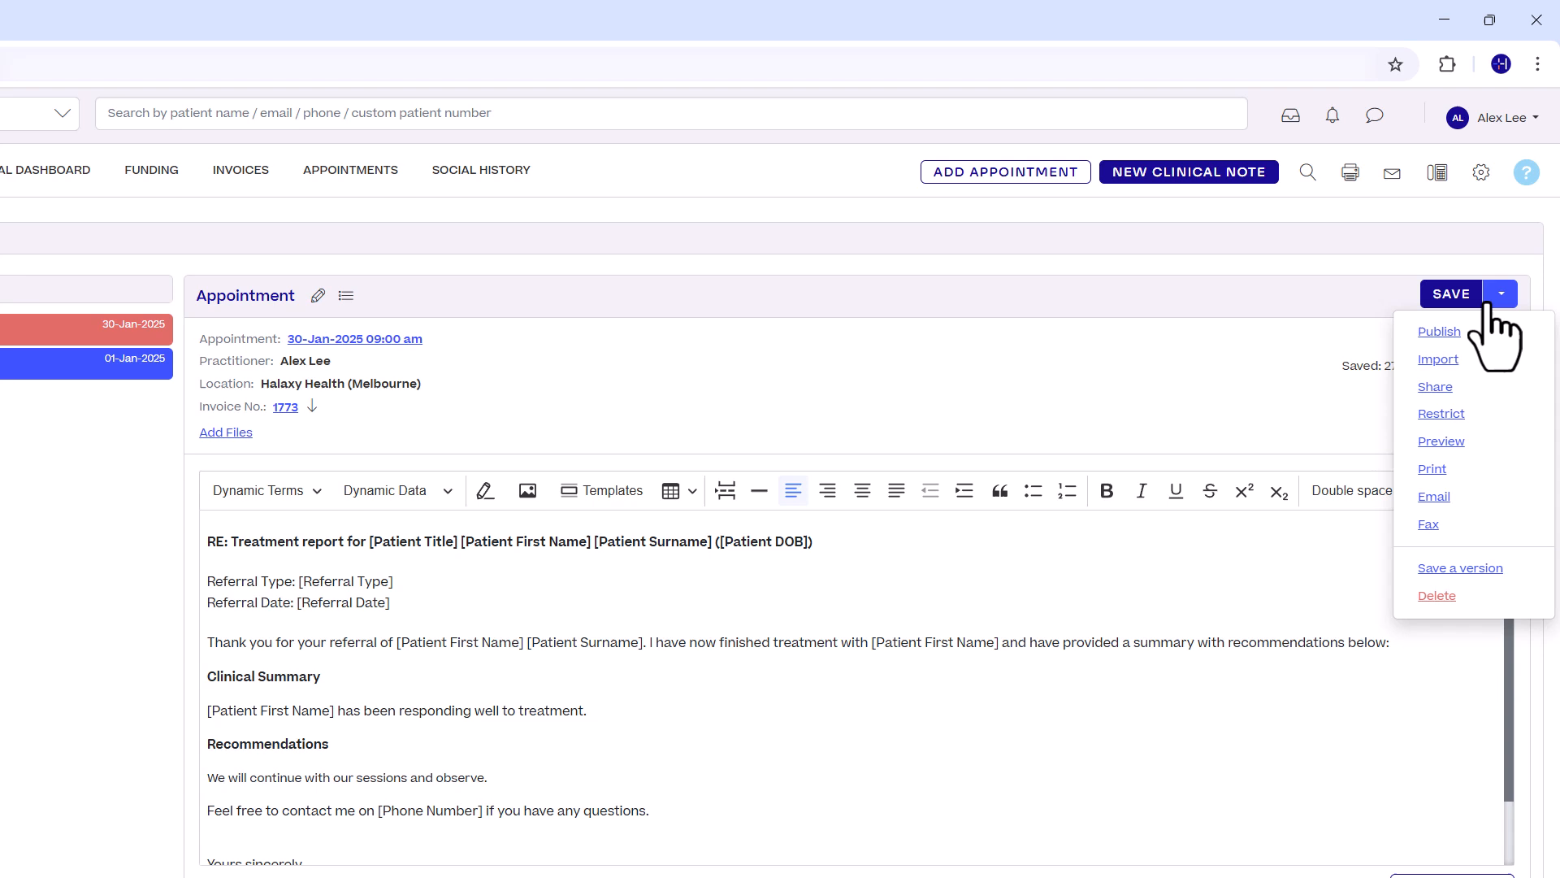
left_click(1440, 331)
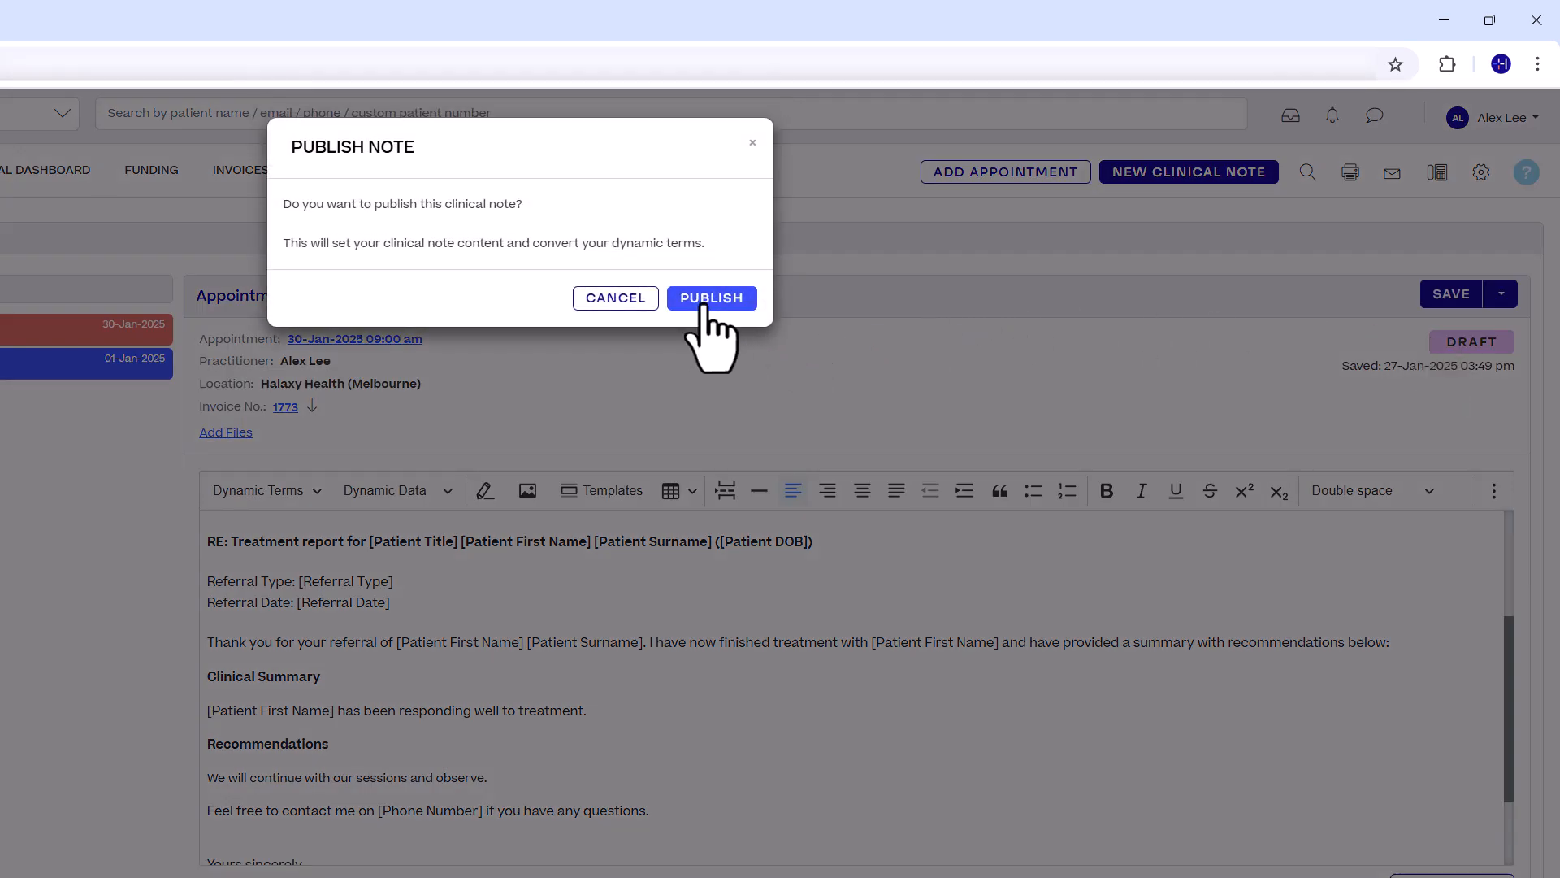
left_click(712, 297)
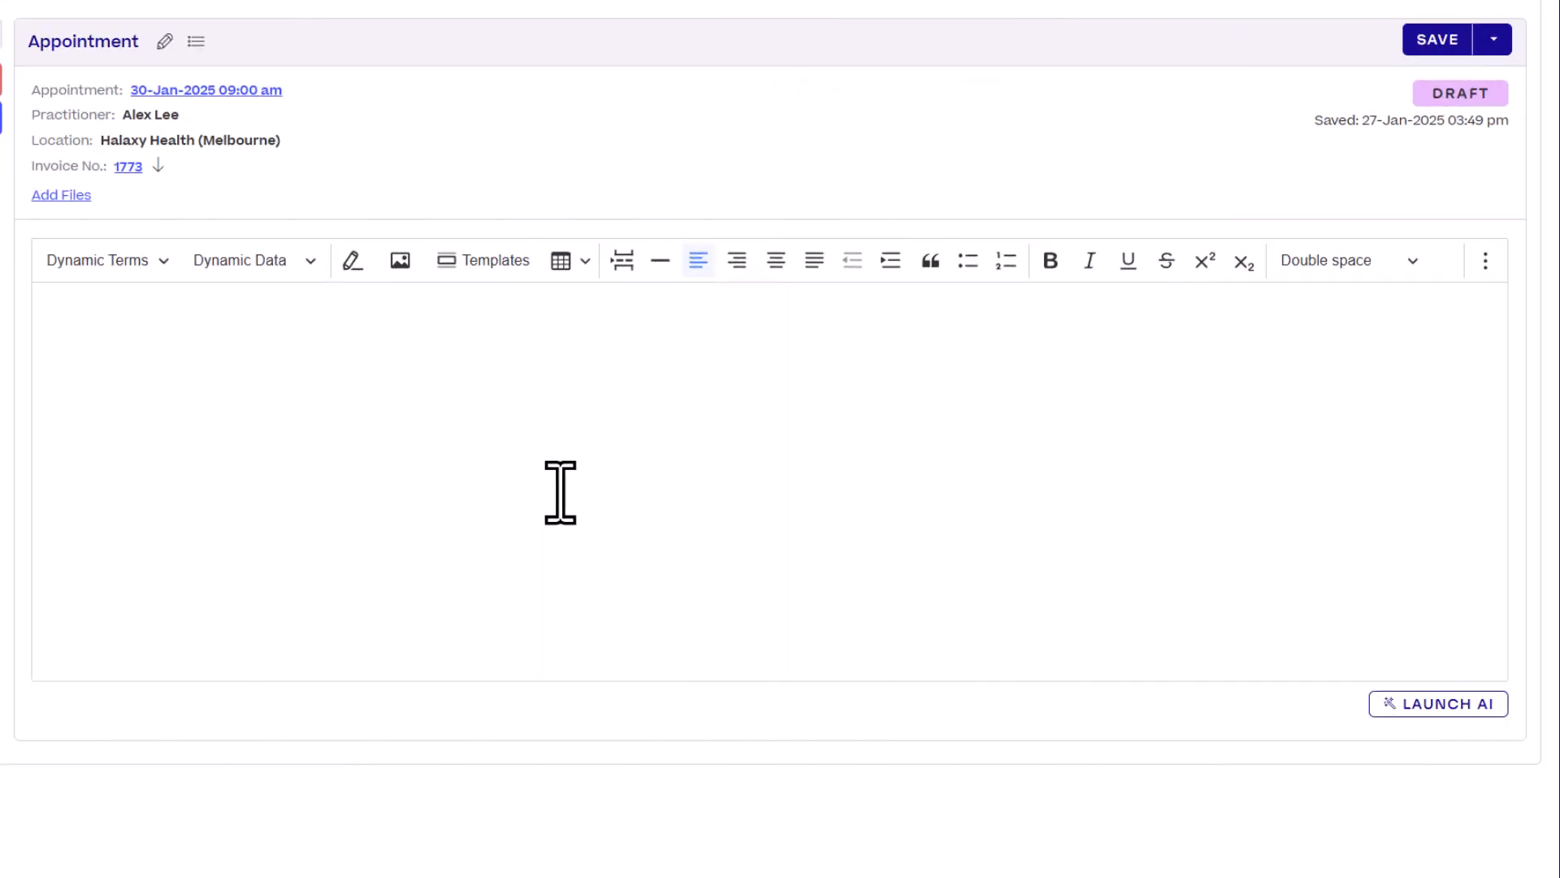
Load the K10 distress scale into the note and tick the question answers.
left_click(494, 260)
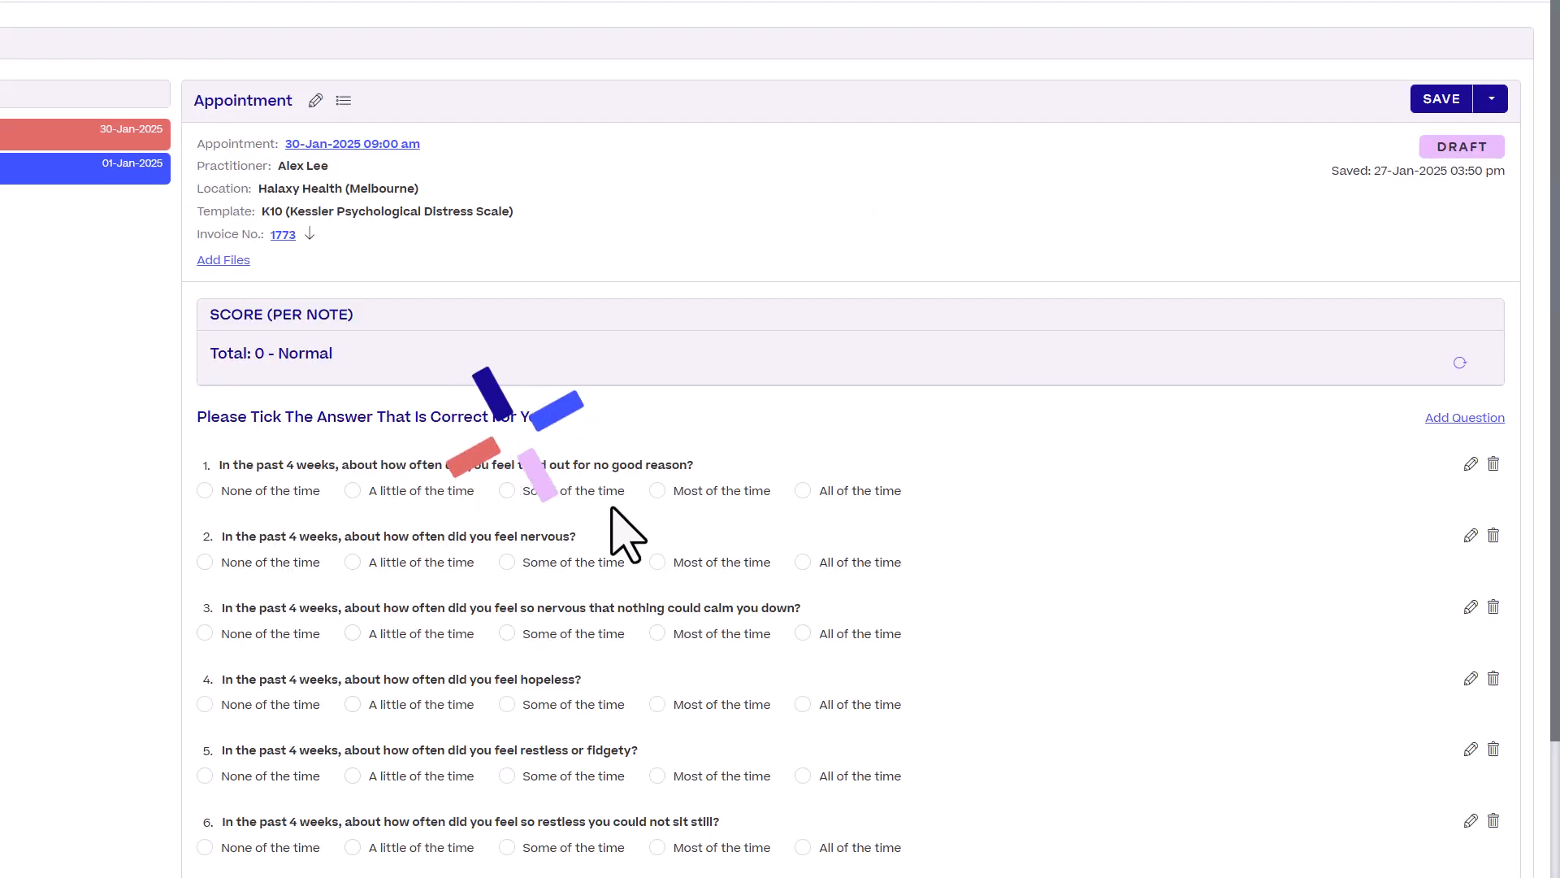
scroll("down", 3)
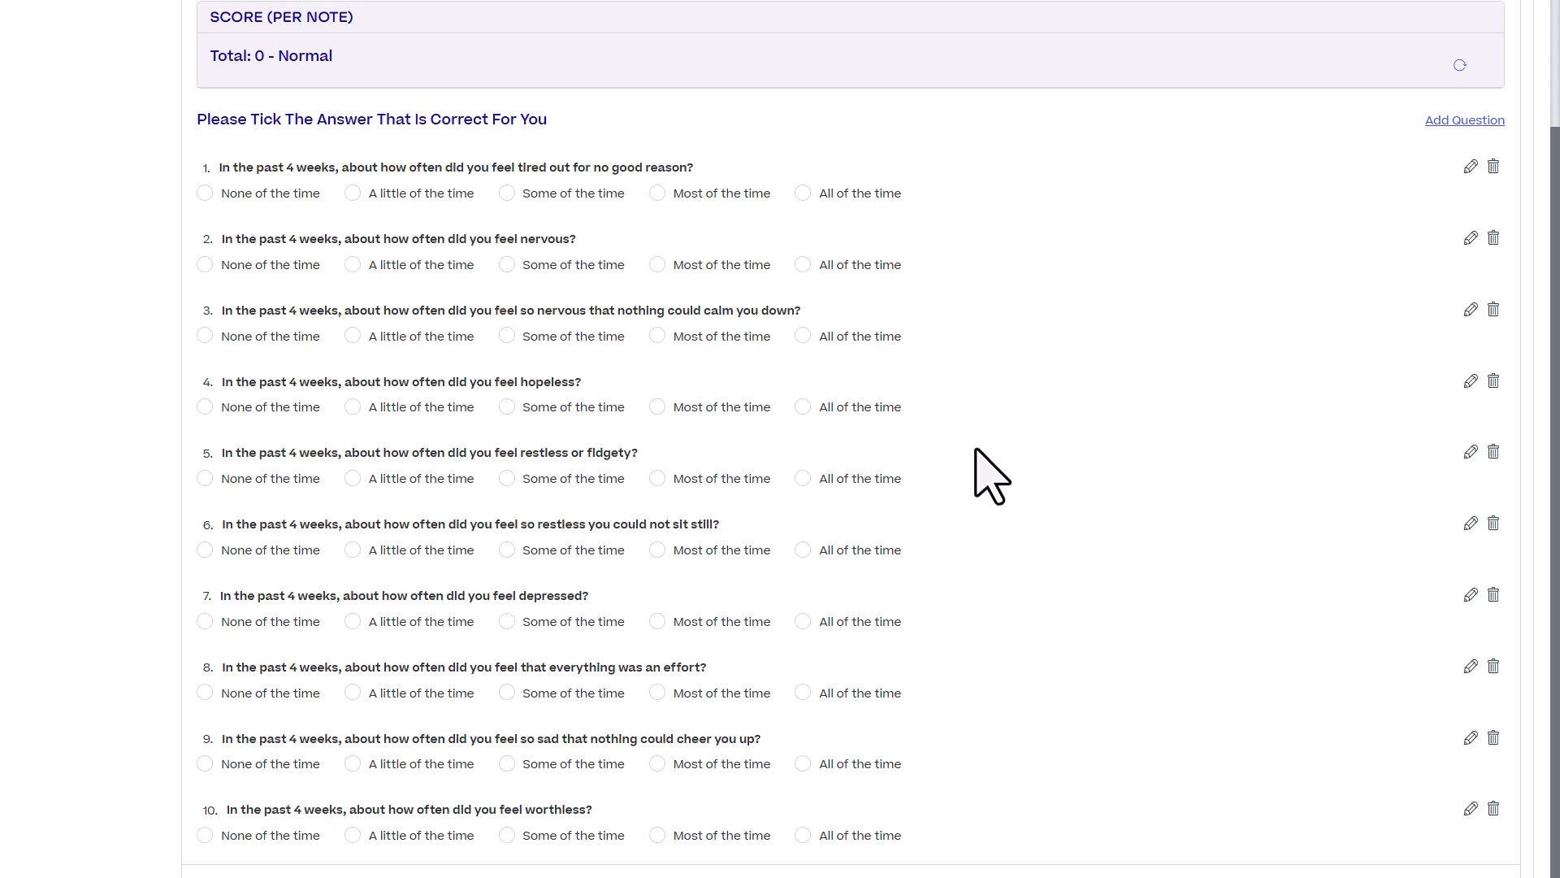
left_click(657, 523)
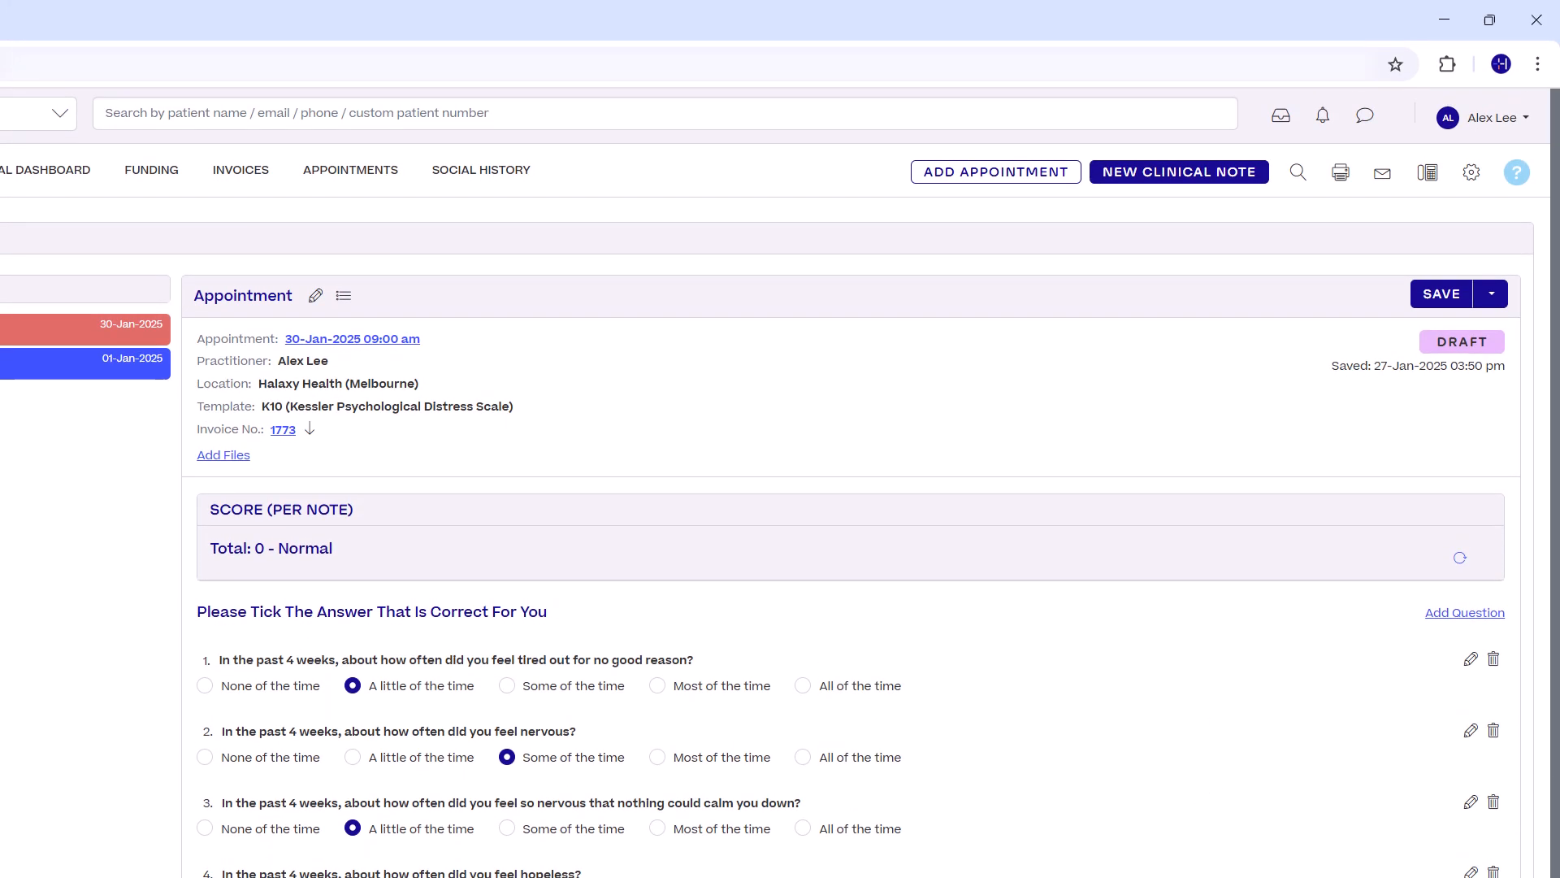
Publish the K10 note, confirming a total score of 34 - Severe.
left_click(1492, 292)
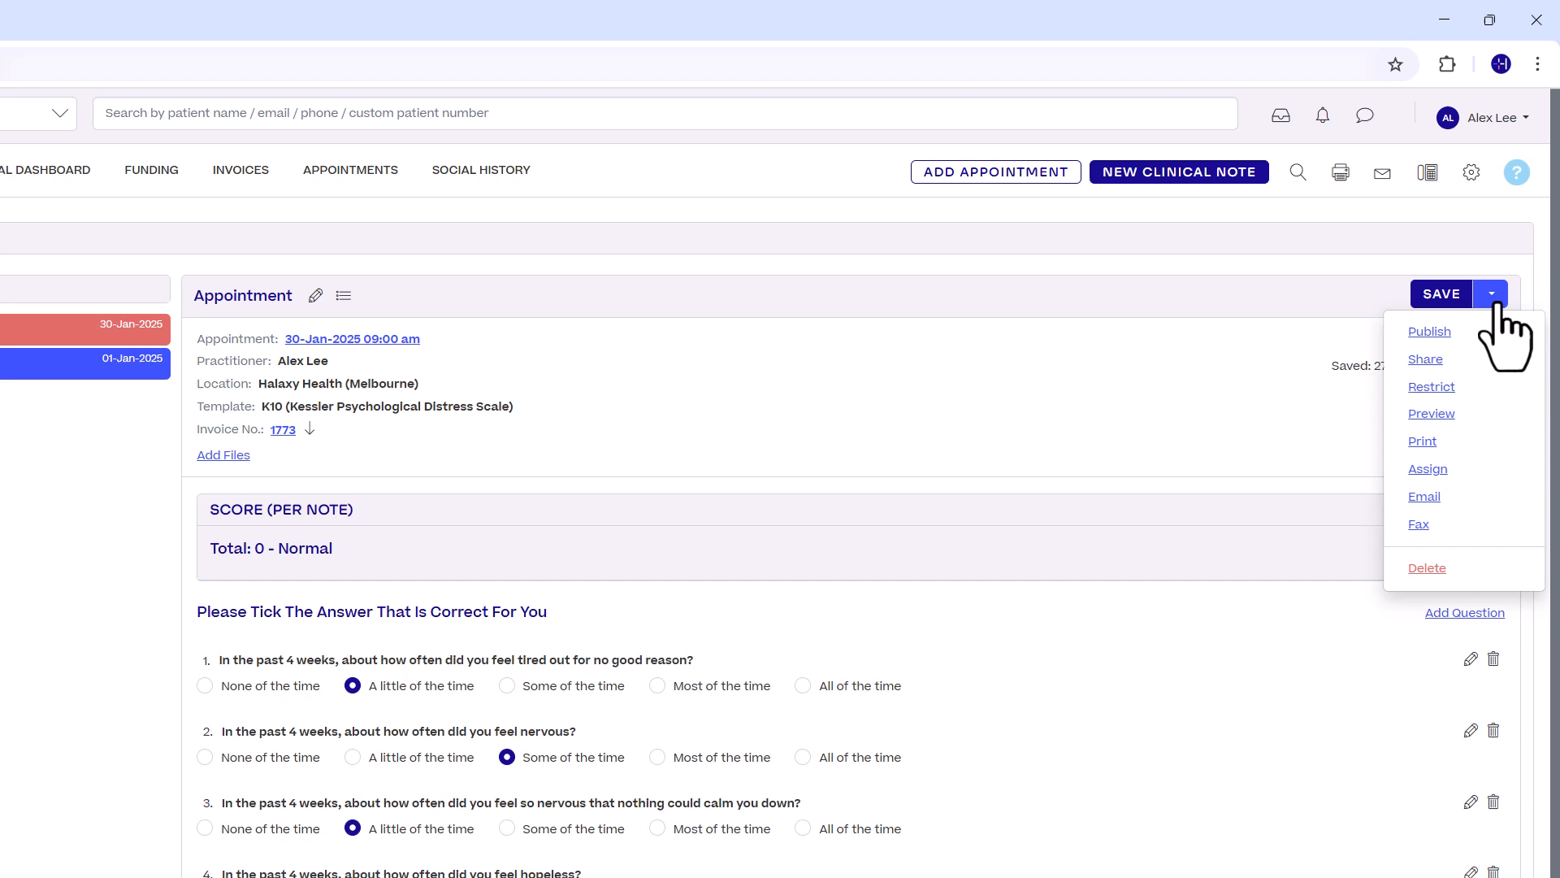
left_click(1431, 331)
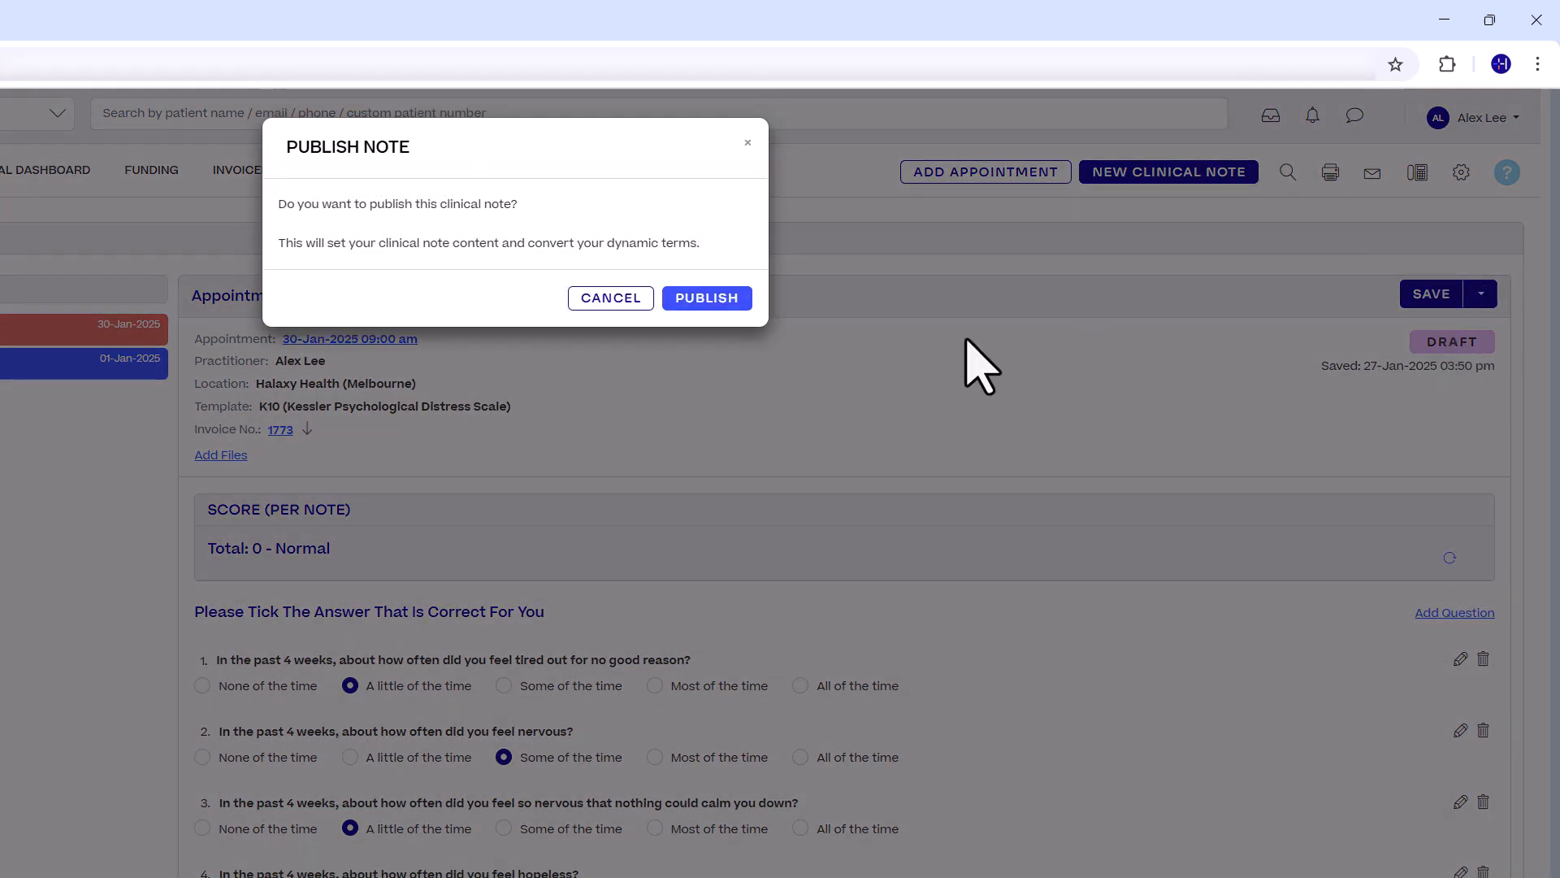
left_click(705, 297)
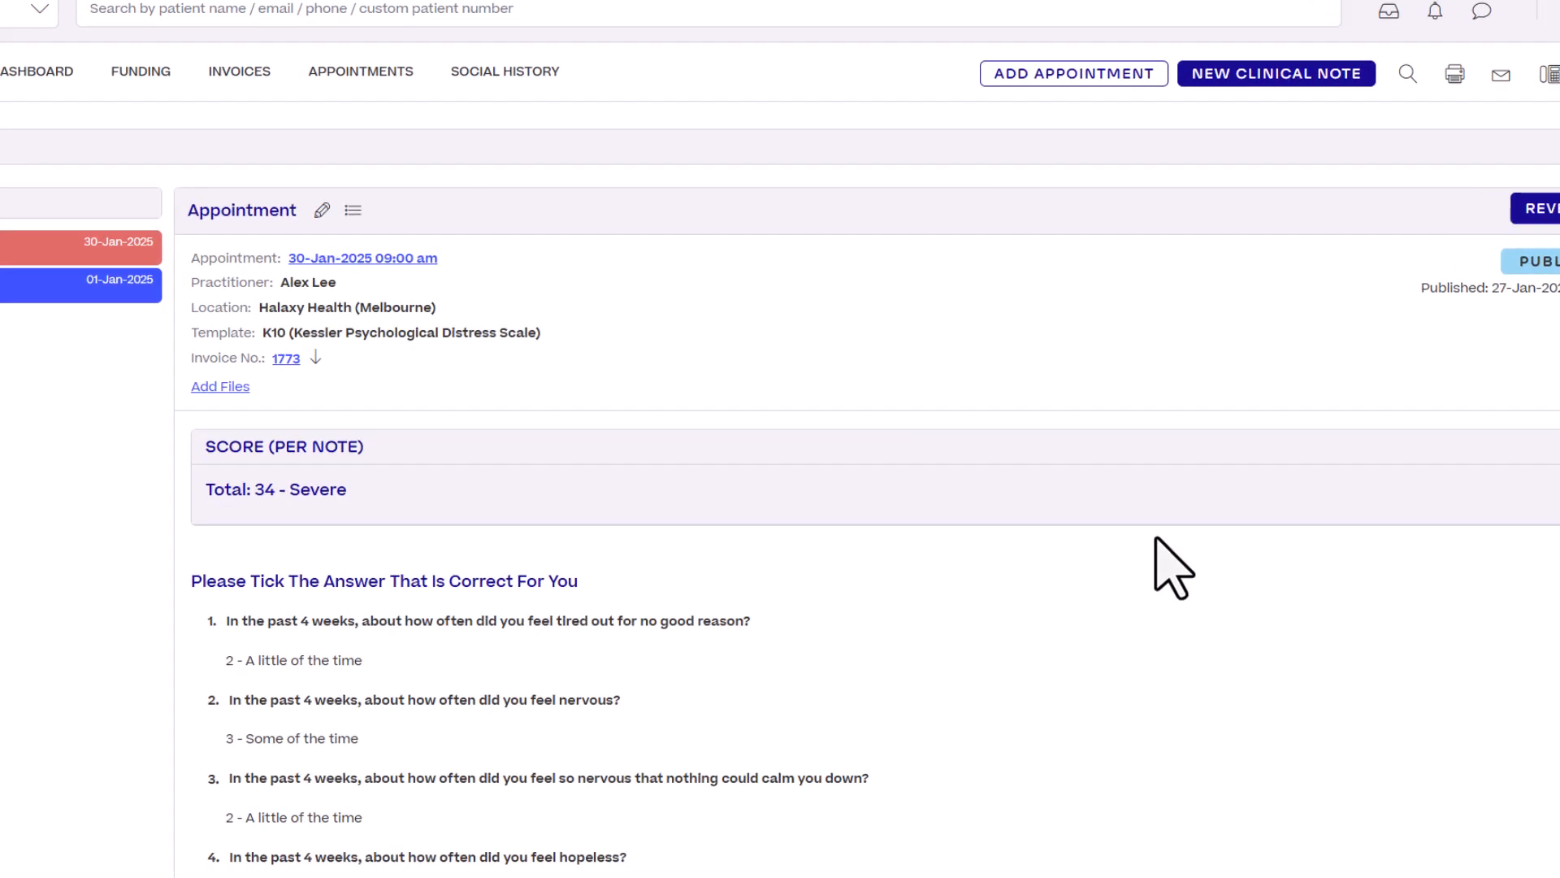
Scroll through the published K10 answers under the 34 - Severe total.
scroll("down", 3)
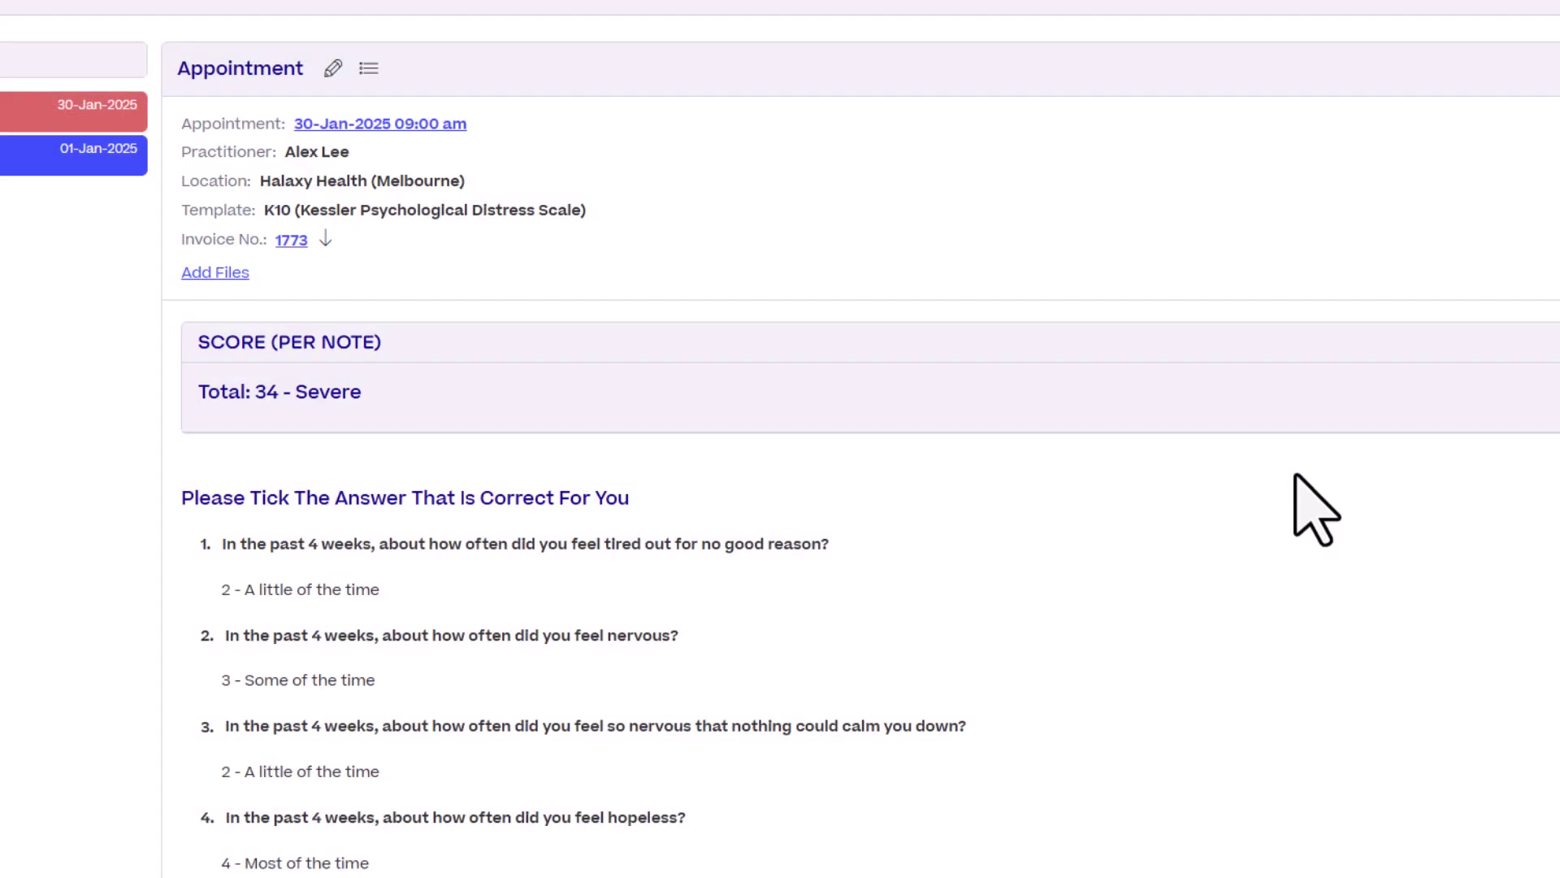
mouse_move(943, 478)
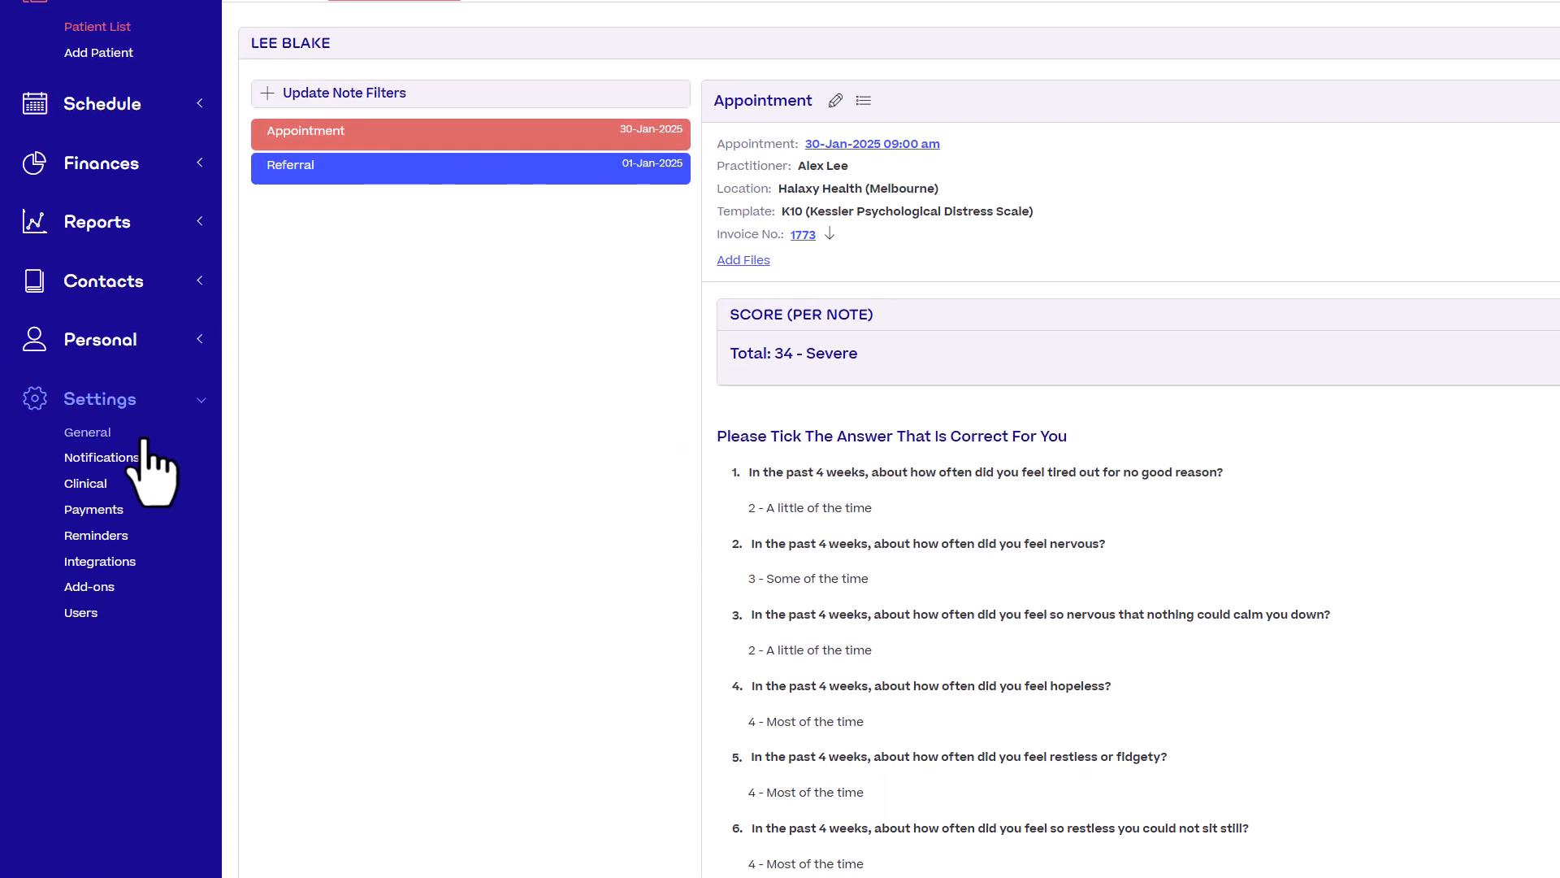
Go to the Clinical settings page to reach the templates library.
left_click(84, 483)
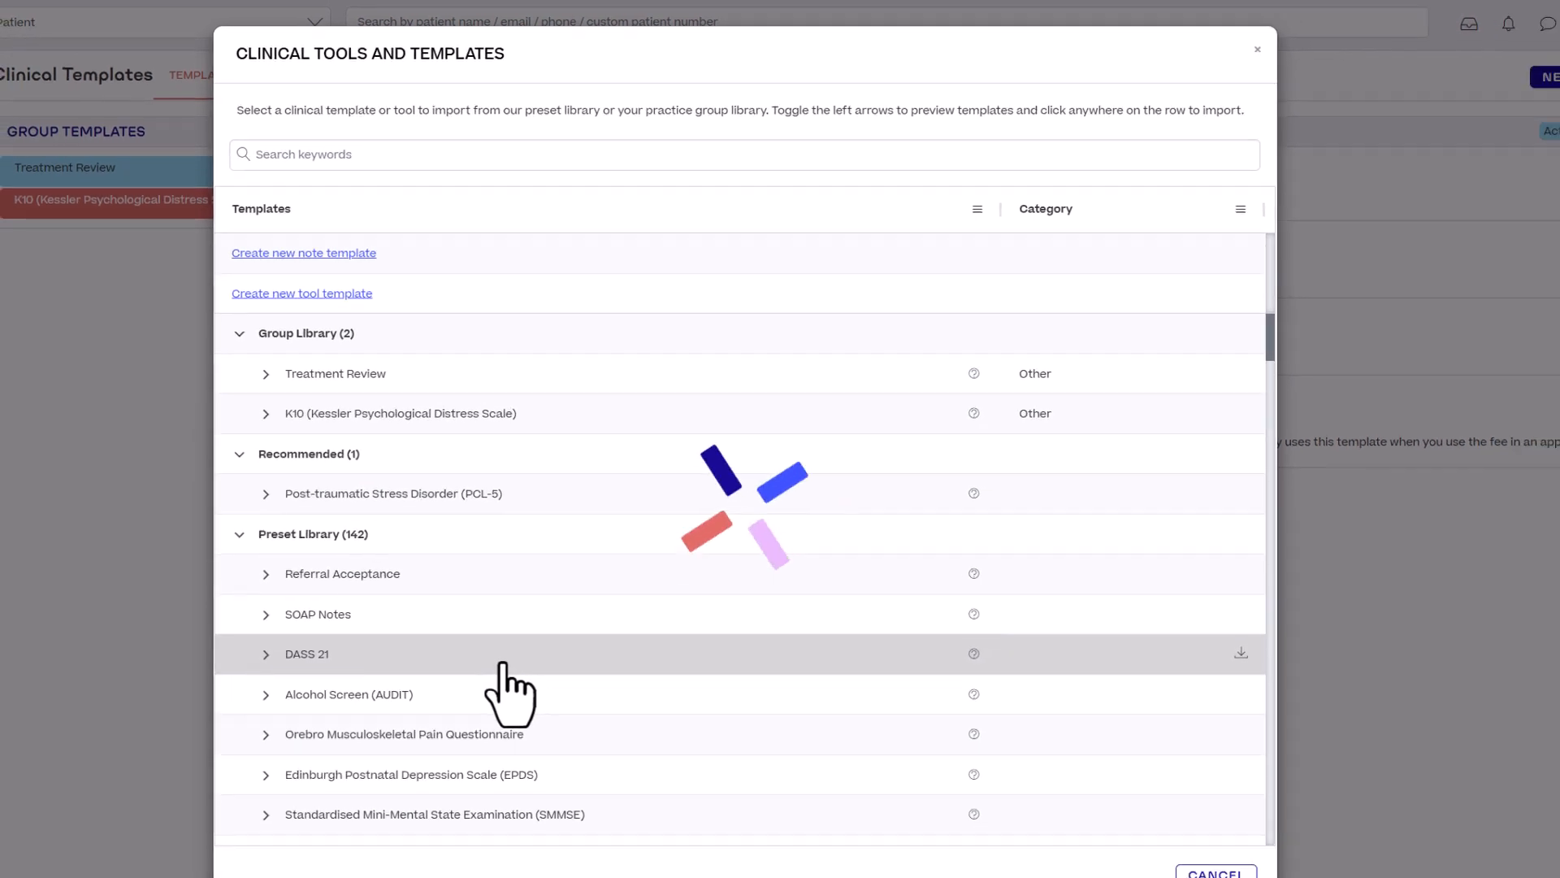
Import the DASS 21 template, review its questions and save it as successfully updated.
left_click(338, 653)
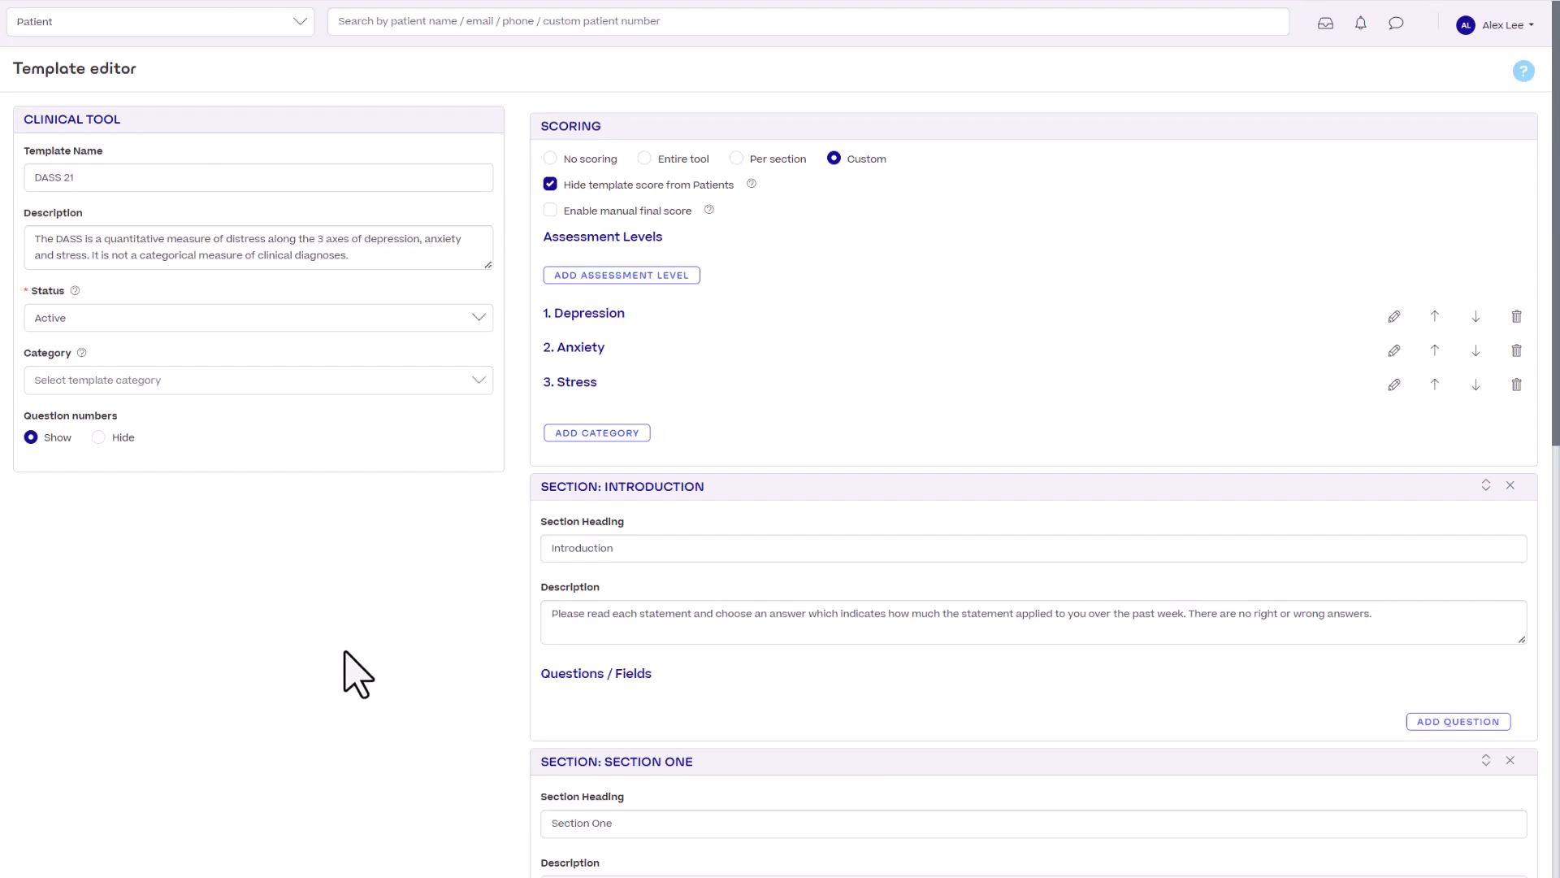
scroll("down", 3)
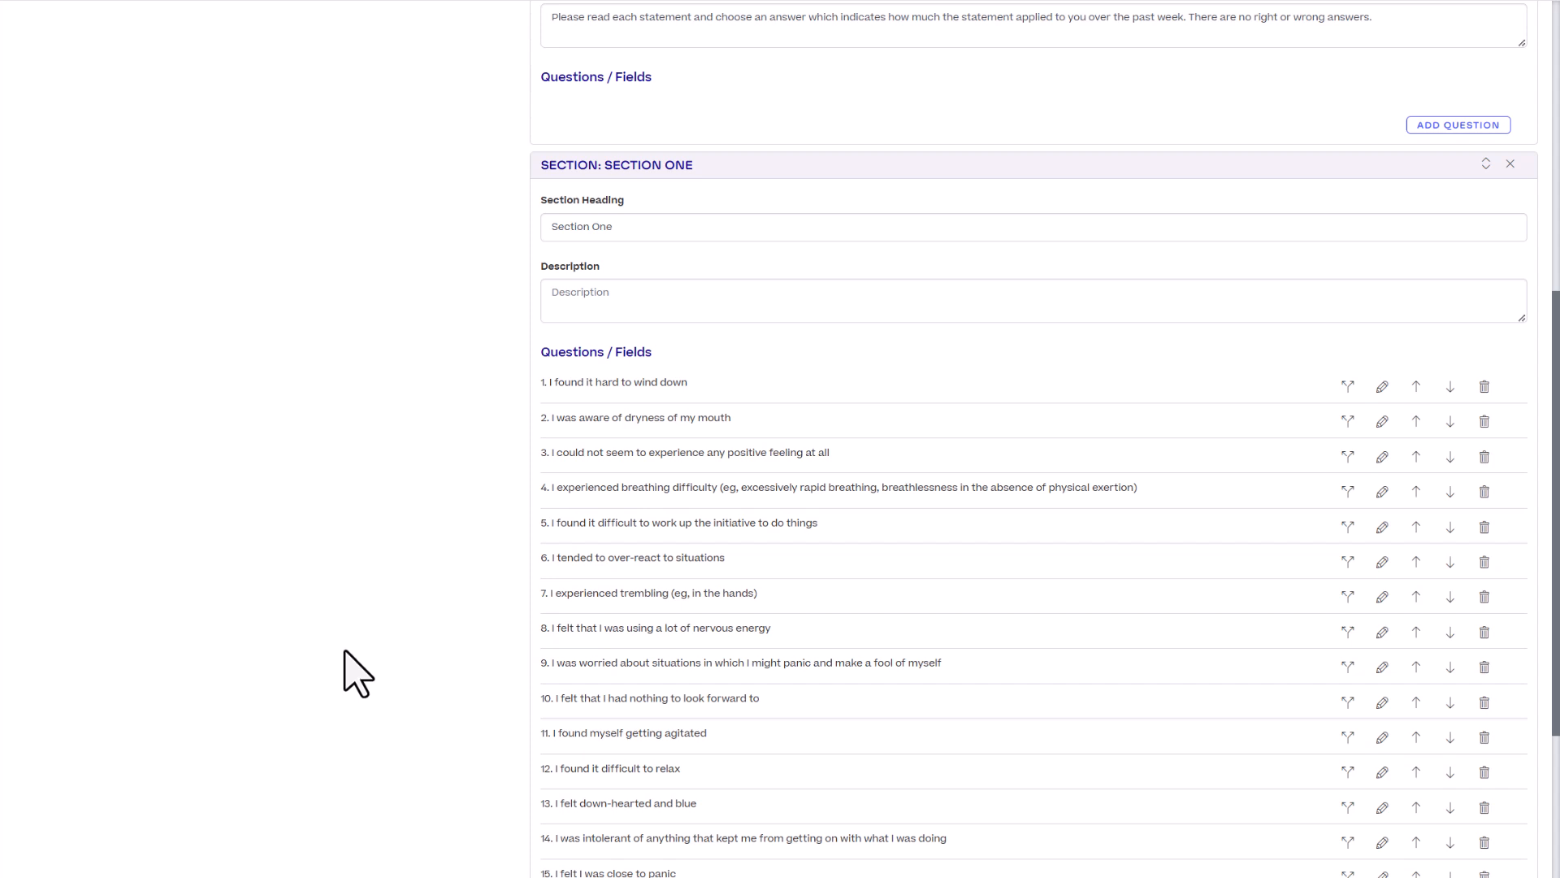
scroll("down", 3)
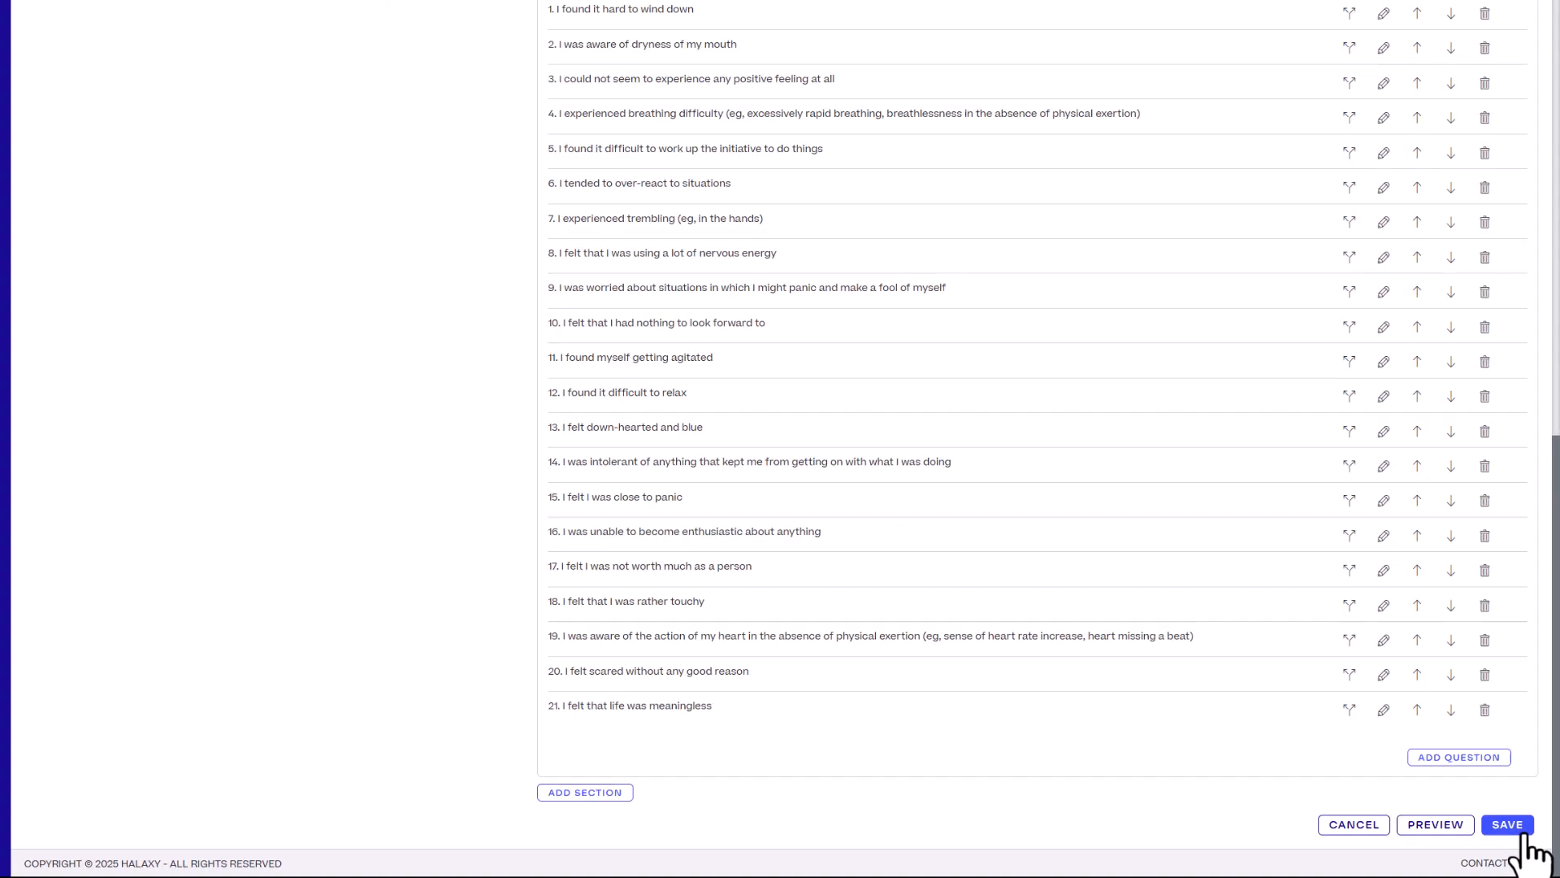
left_click(1508, 824)
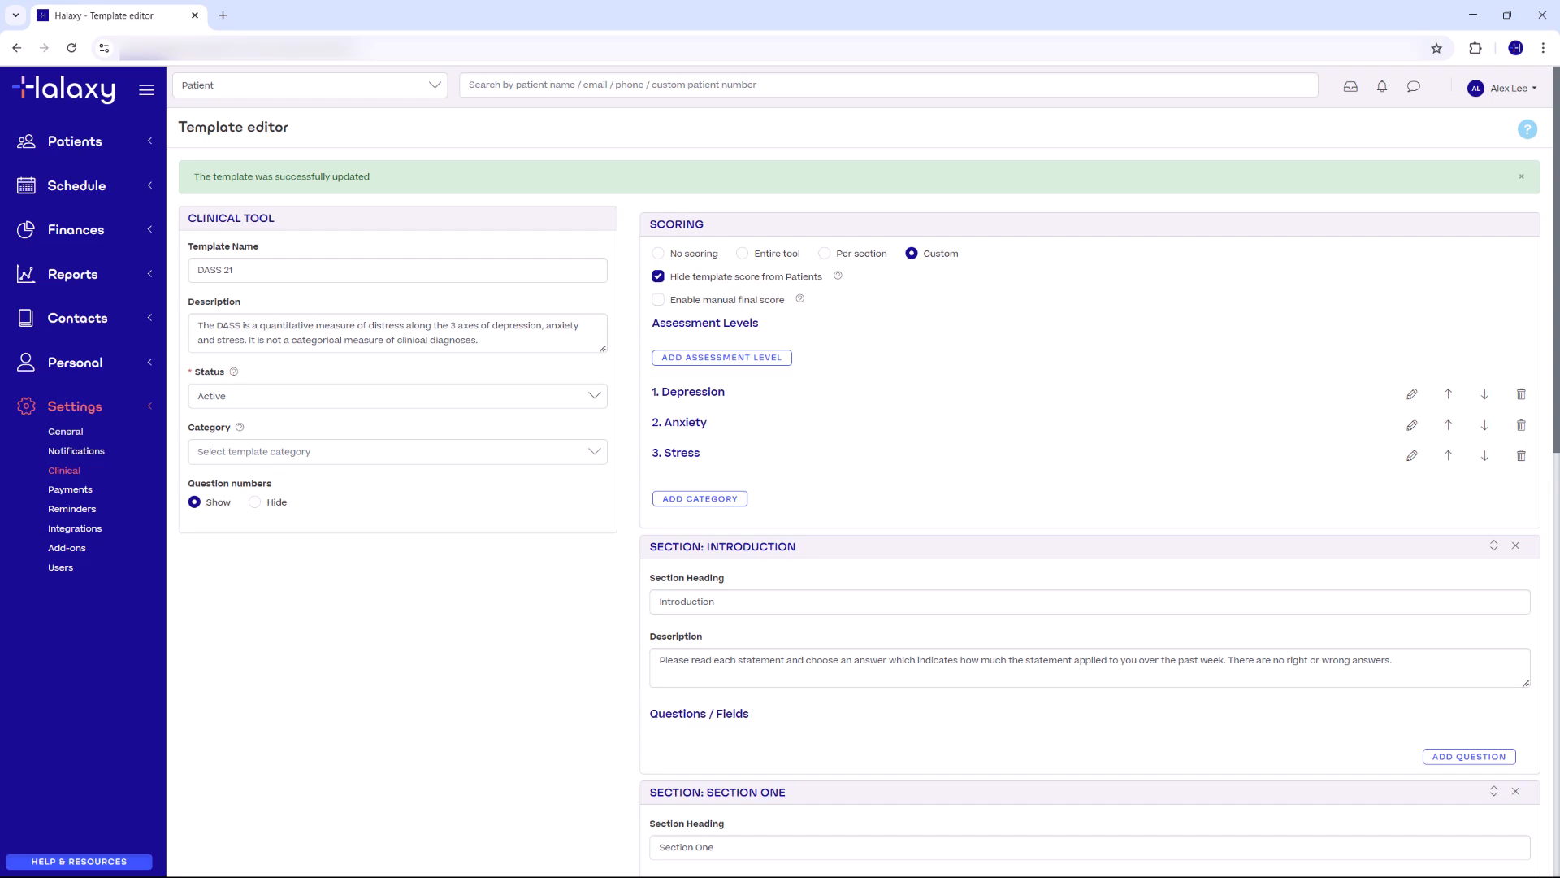